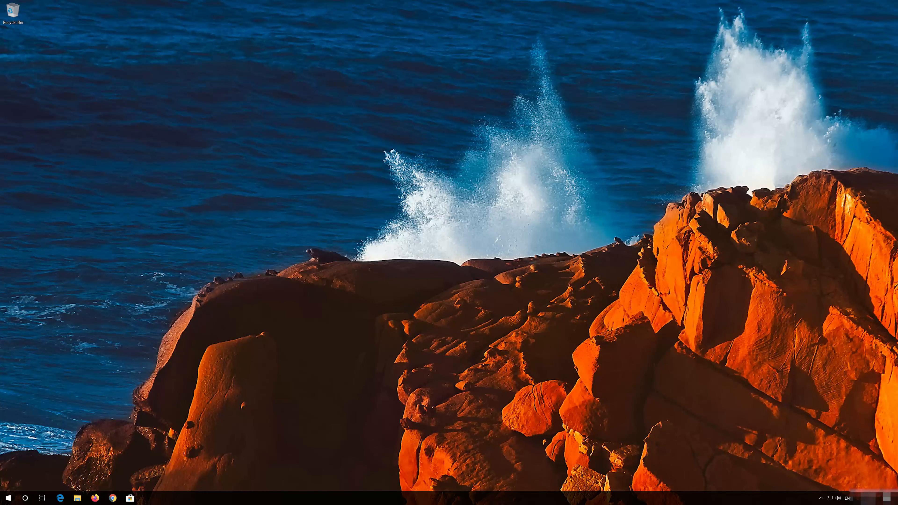
Bring up the Windows 10 Start menu from the taskbar
{"action": "left_click", "coordinate": [8, 498]}
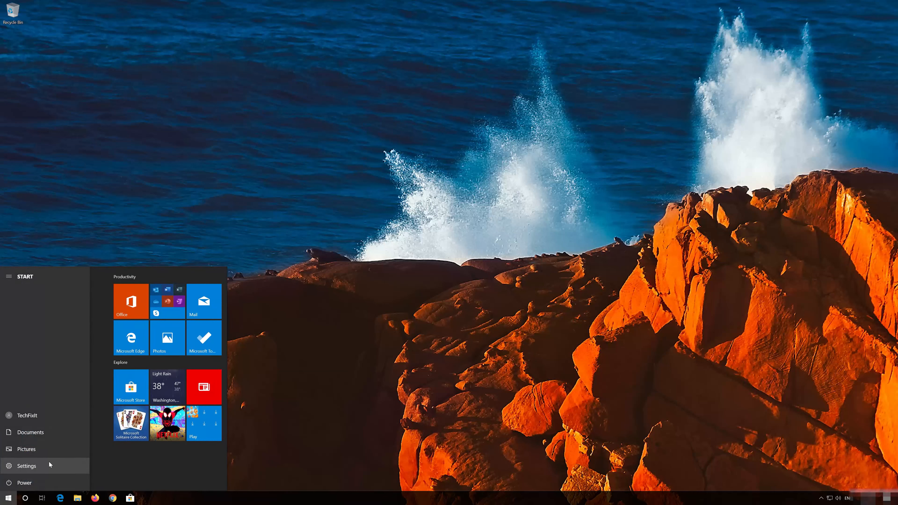
{"action": "mouse_move", "coordinate": [40, 469]}
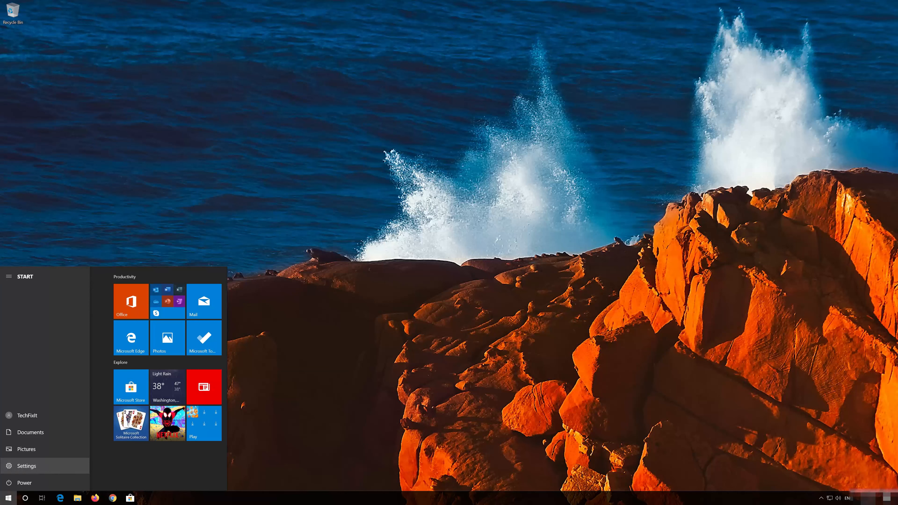
Reach the System > Sound page in Windows Settings showing output, volume and input
{"action": "left_click", "coordinate": [26, 466]}
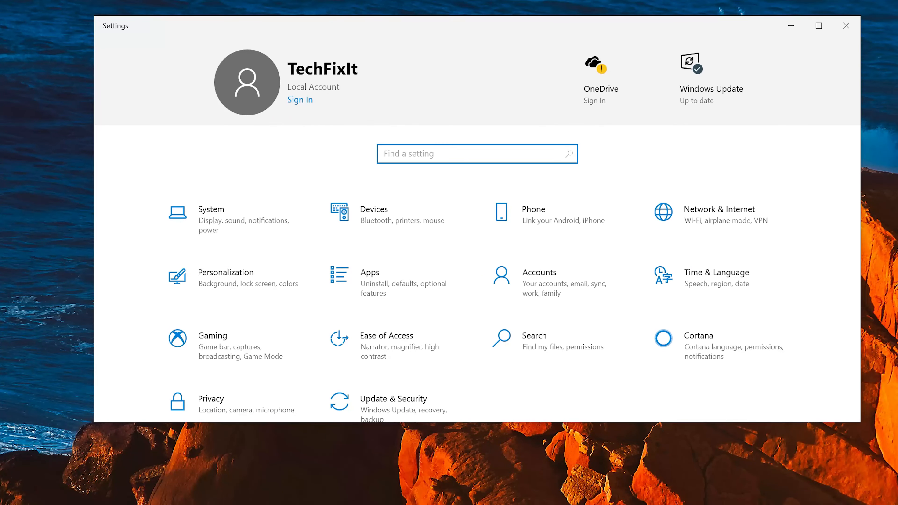
{"action": "mouse_move", "coordinate": [243, 219]}
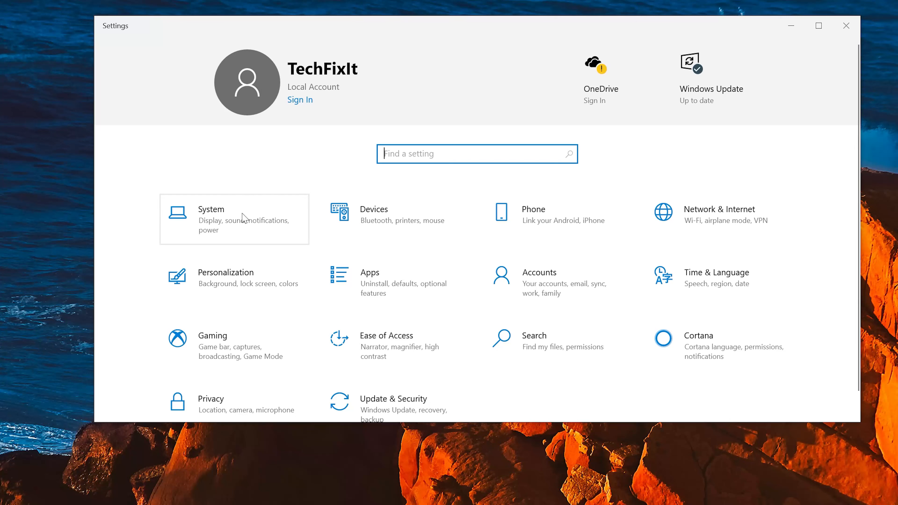
{"action": "mouse_move", "coordinate": [237, 229]}
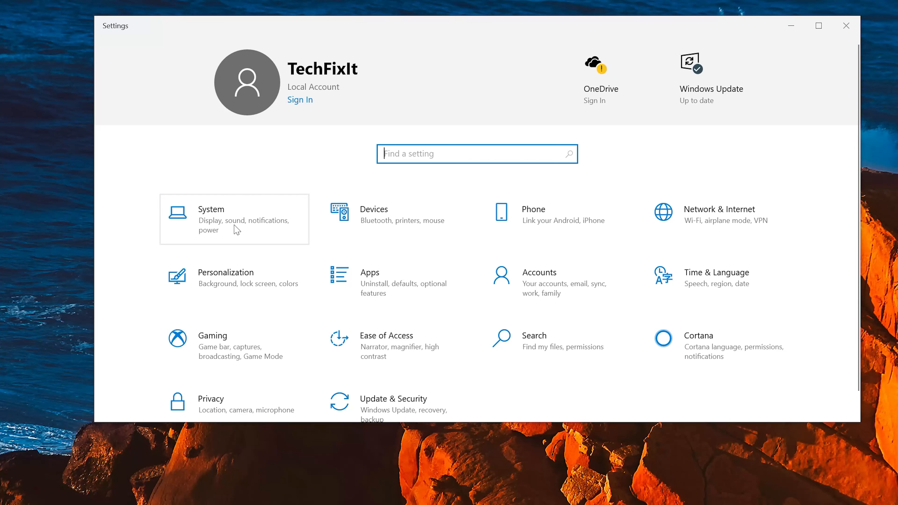
{"action": "left_click", "coordinate": [211, 219]}
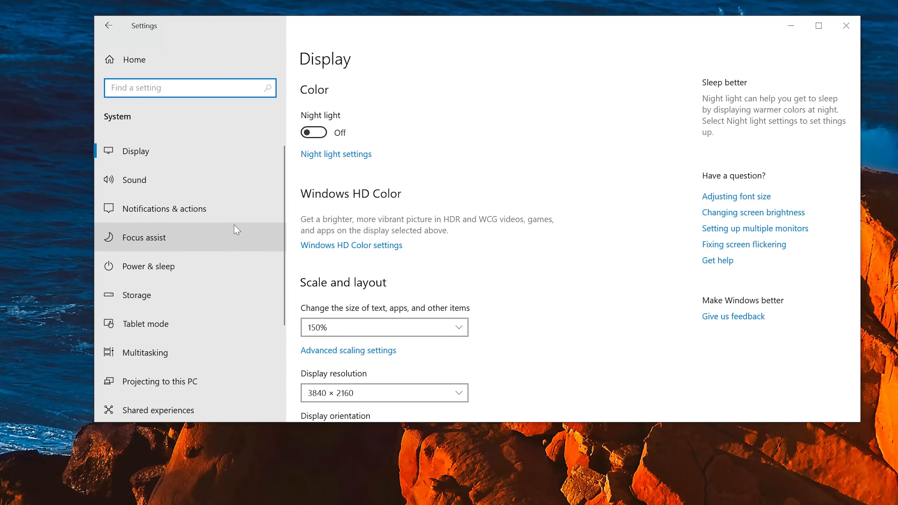
{"action": "mouse_move", "coordinate": [208, 179]}
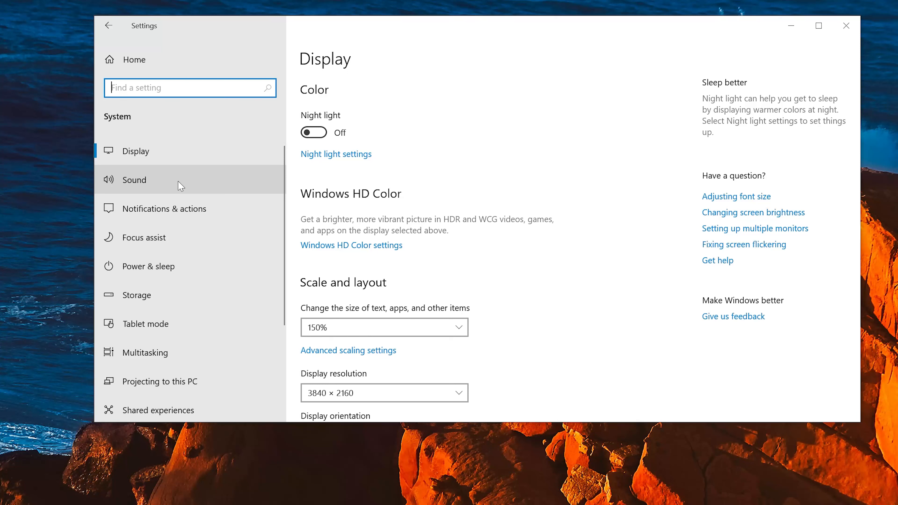
{"action": "left_click", "coordinate": [135, 179]}
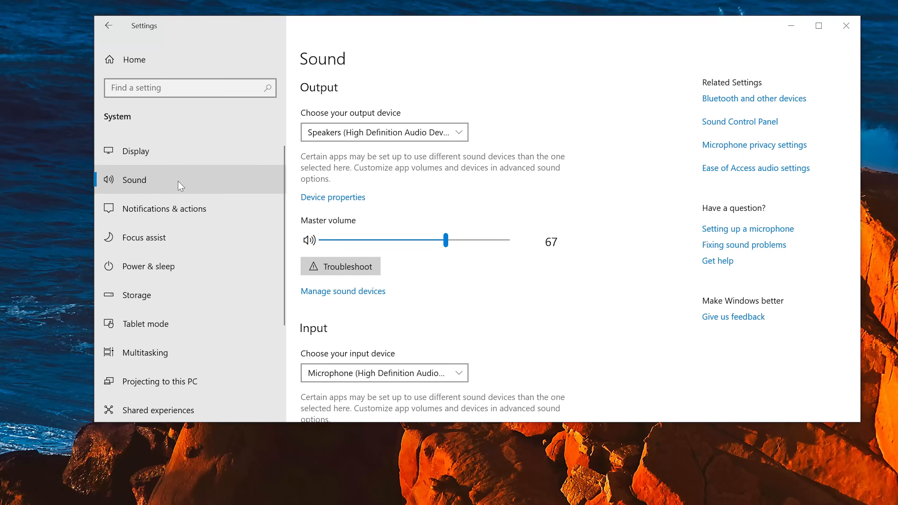
{"action": "mouse_move", "coordinate": [206, 168]}
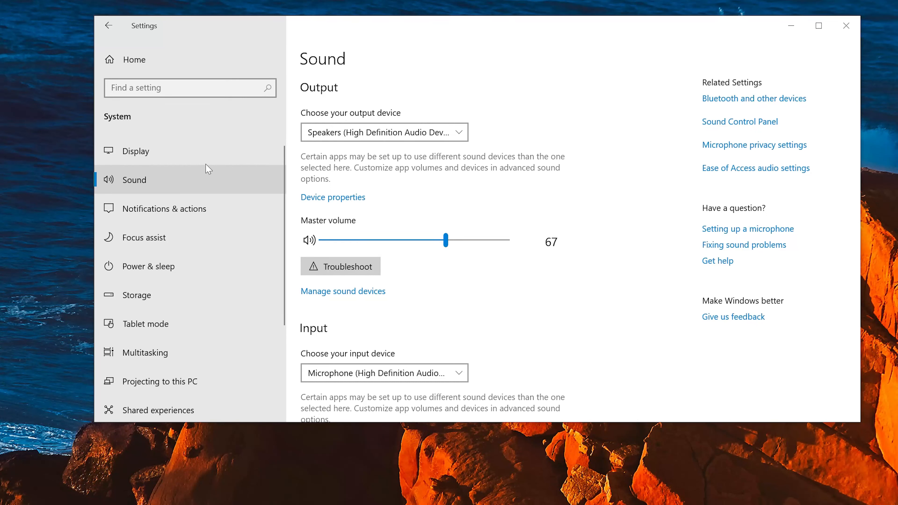
{"action": "left_click", "coordinate": [384, 133]}
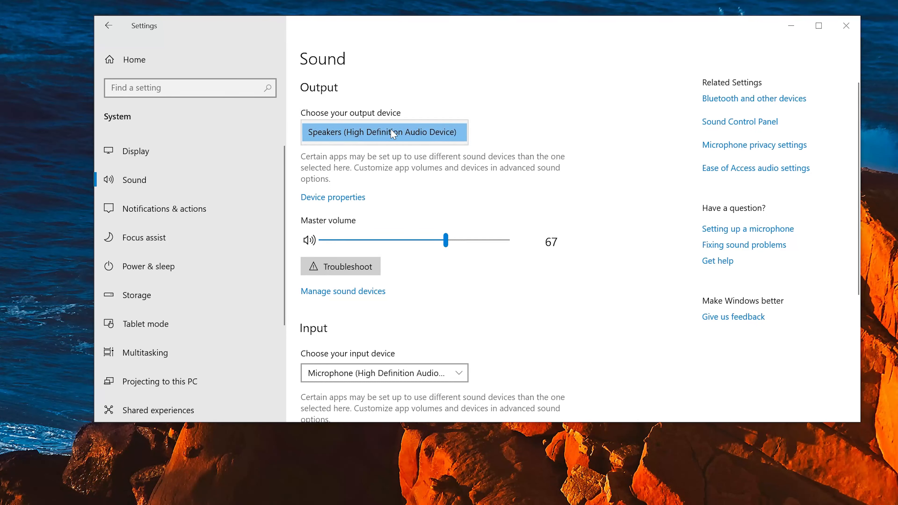
{"action": "mouse_move", "coordinate": [401, 134]}
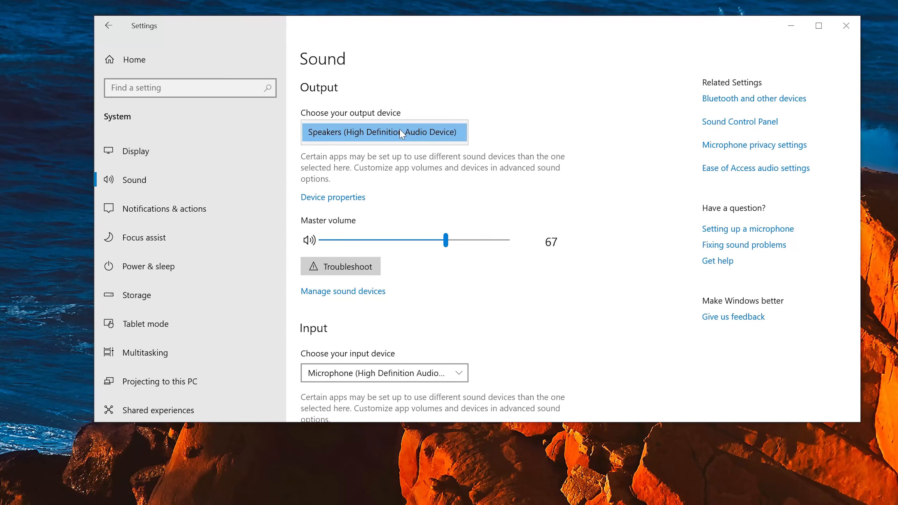
{"action": "mouse_move", "coordinate": [331, 274]}
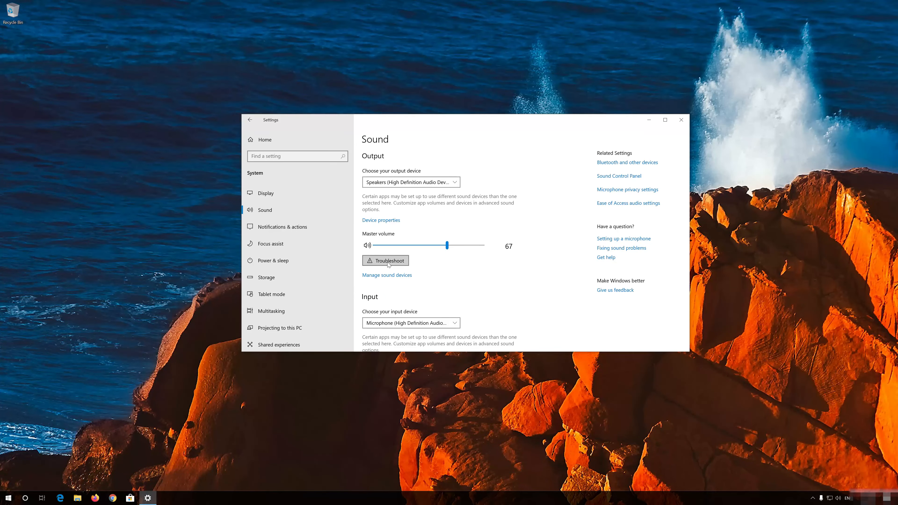
{"action": "left_click", "coordinate": [384, 260]}
{"action": "type", "text": "contorl panel"}
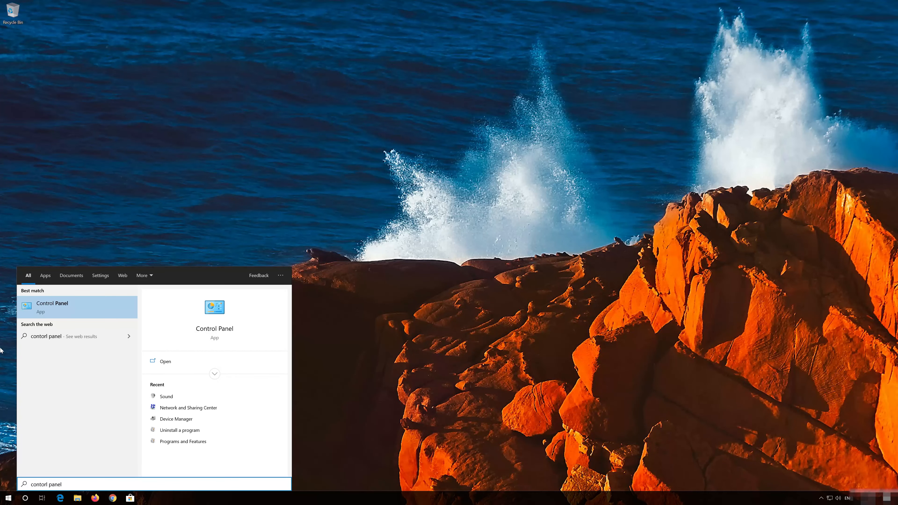
{"action": "mouse_move", "coordinate": [101, 315]}
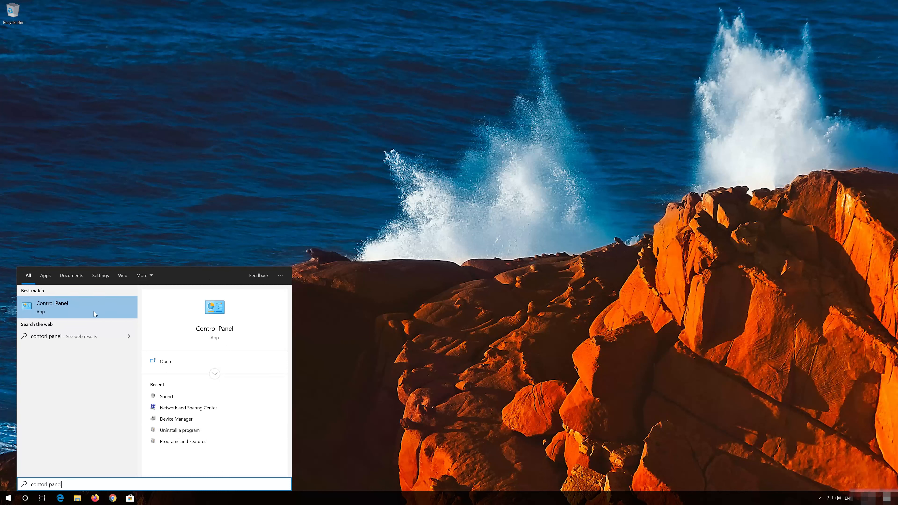
{"action": "mouse_move", "coordinate": [80, 311]}
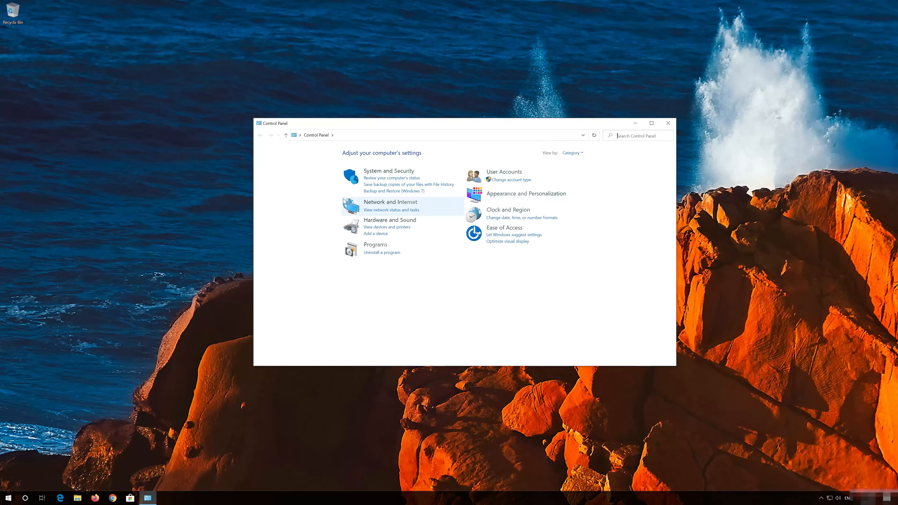
{"action": "mouse_move", "coordinate": [385, 220]}
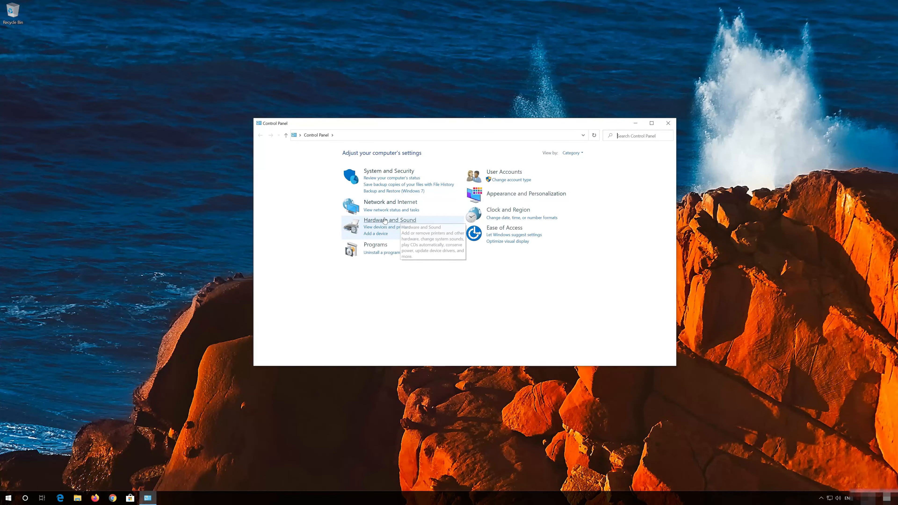
Open Control Panel's Hardware and Sound category page
{"action": "left_click", "coordinate": [651, 123]}
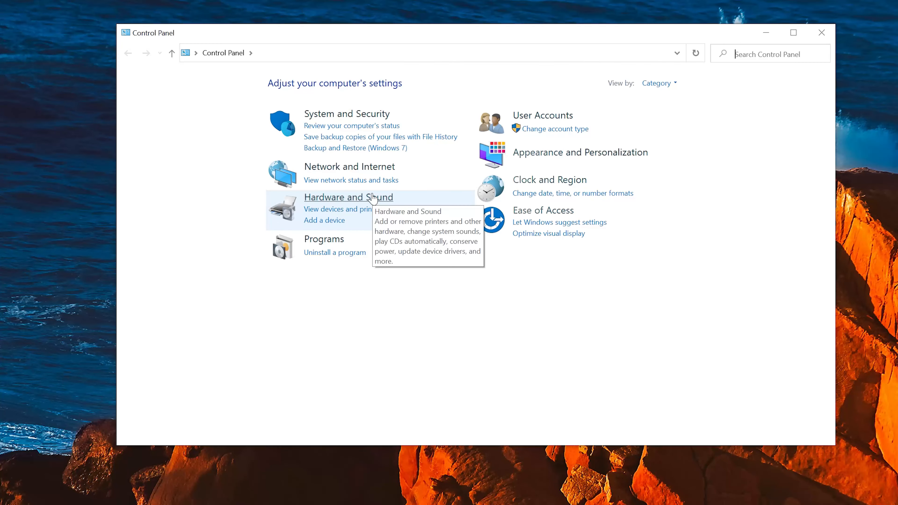
{"action": "left_click", "coordinate": [348, 197]}
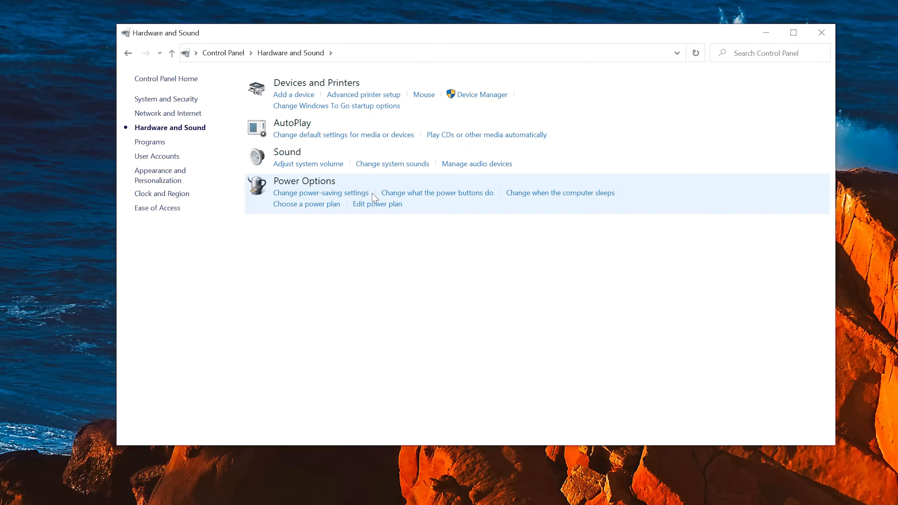
{"action": "mouse_move", "coordinate": [286, 151]}
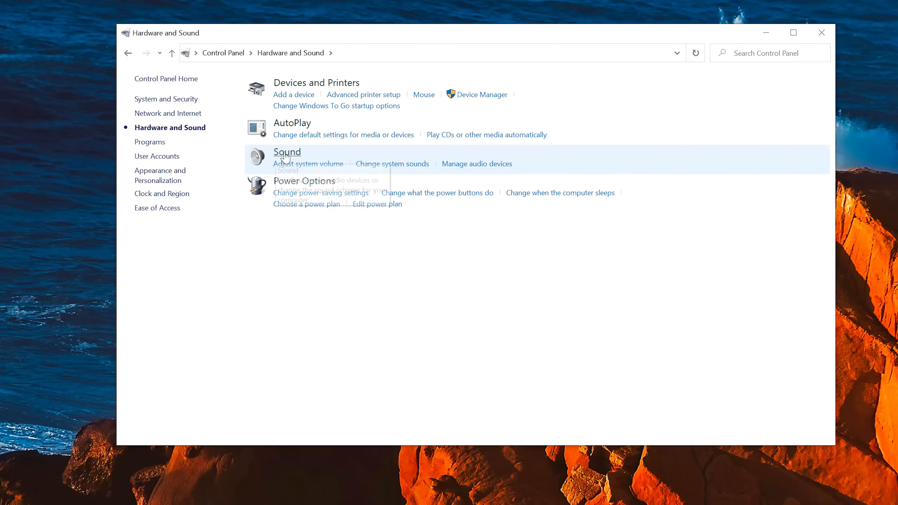
{"action": "mouse_move", "coordinate": [287, 152]}
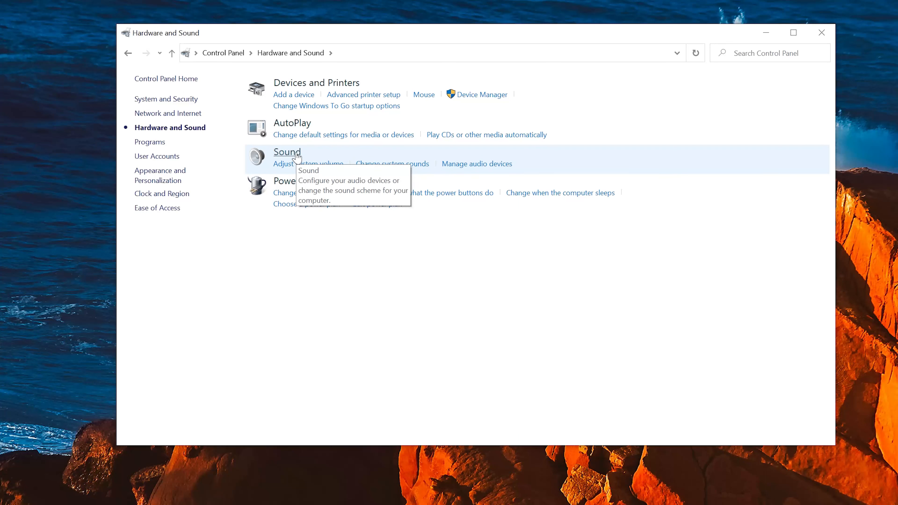
{"action": "mouse_move", "coordinate": [296, 159]}
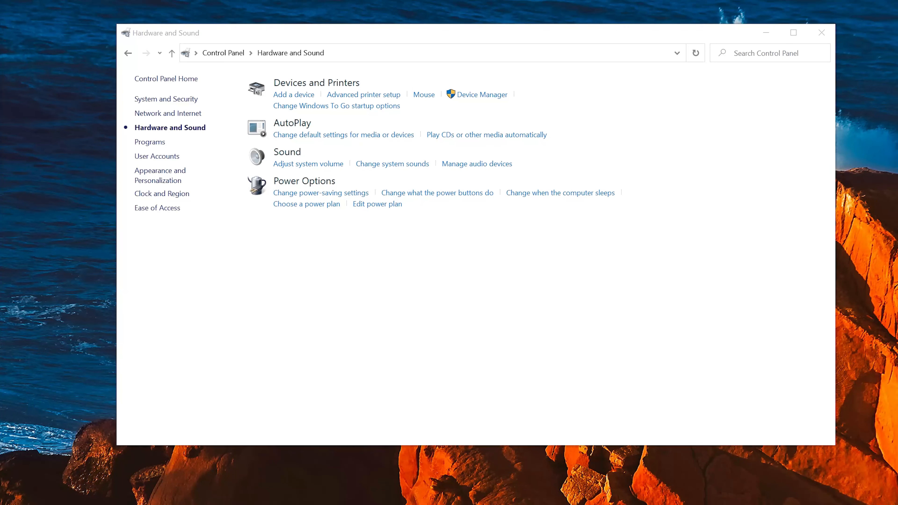
Show the Sound dialog's Playback tab and the context menu for Speakers
{"action": "left_click", "coordinate": [477, 164]}
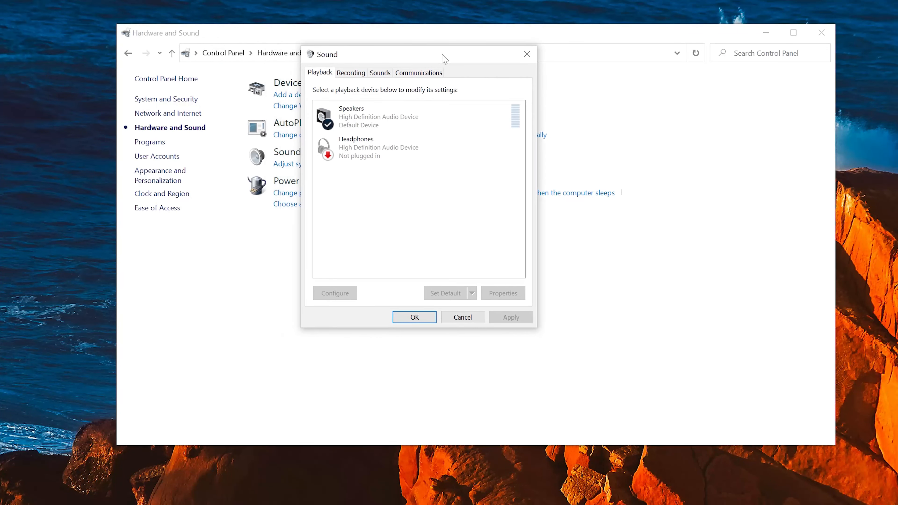
{"action": "left_click", "coordinate": [418, 117]}
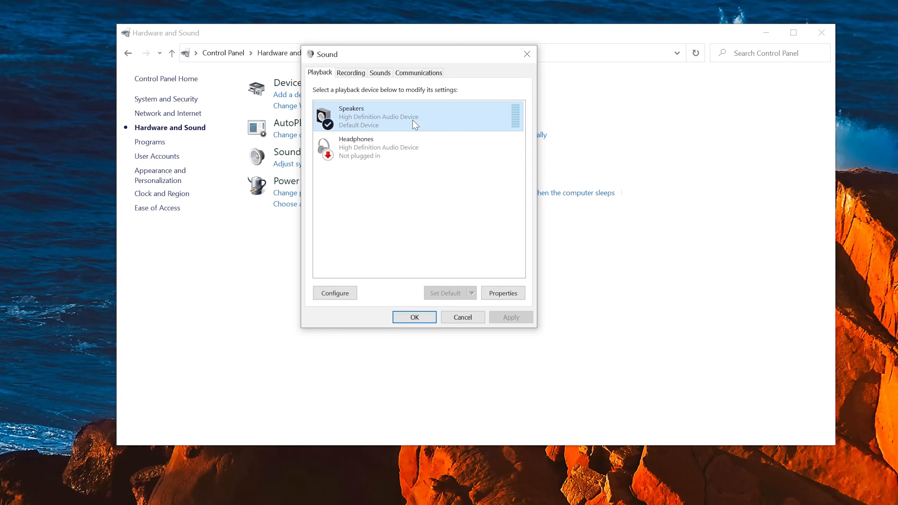
{"action": "right_click", "coordinate": [378, 116]}
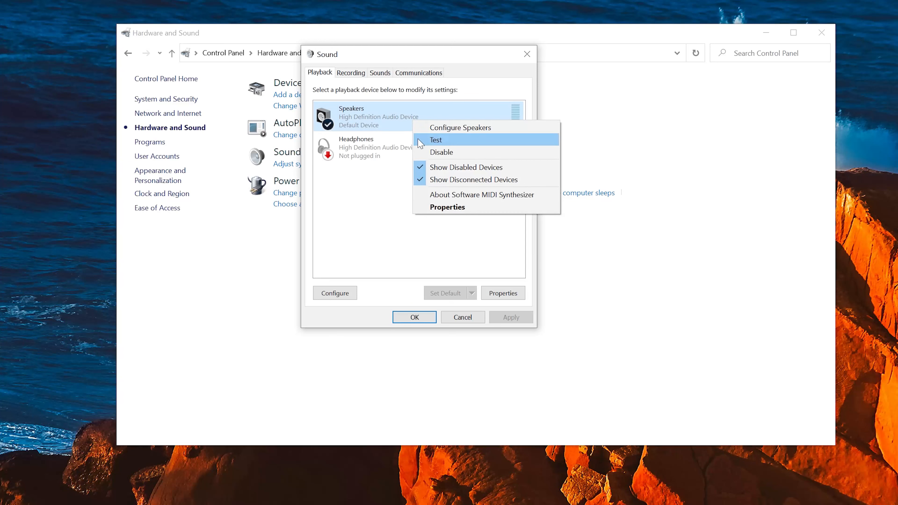
{"action": "mouse_move", "coordinate": [447, 207]}
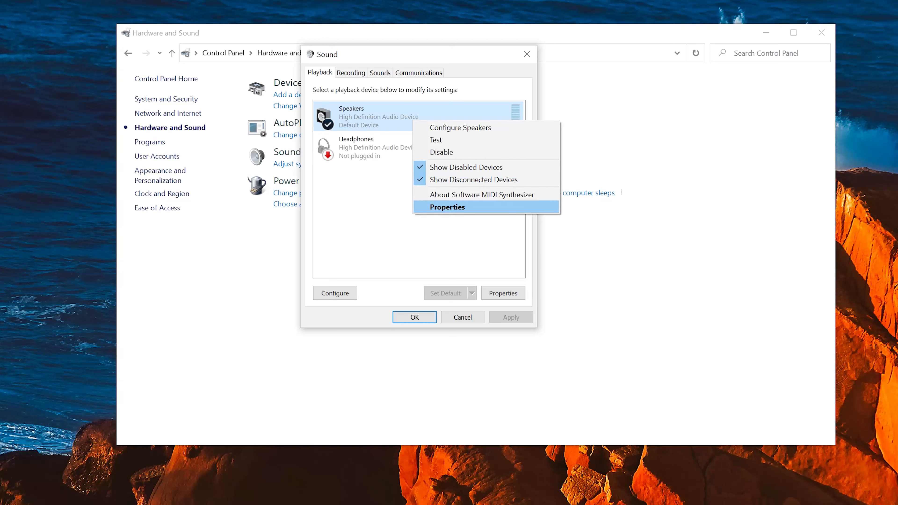
{"action": "mouse_move", "coordinate": [485, 214]}
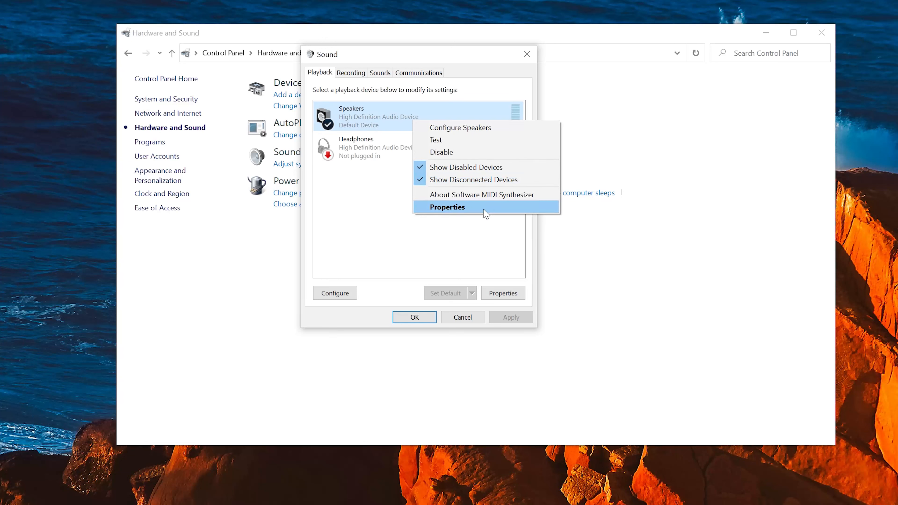
{"action": "mouse_move", "coordinate": [415, 207]}
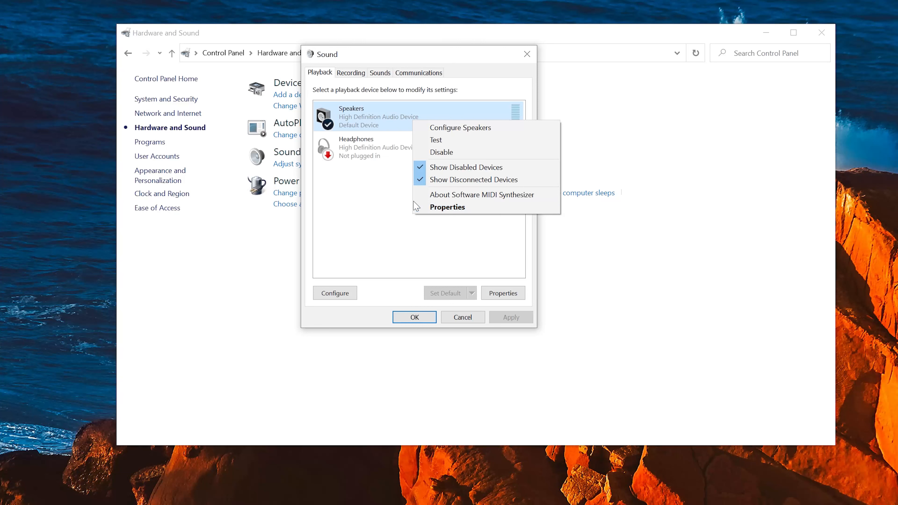
{"action": "mouse_move", "coordinate": [386, 193]}
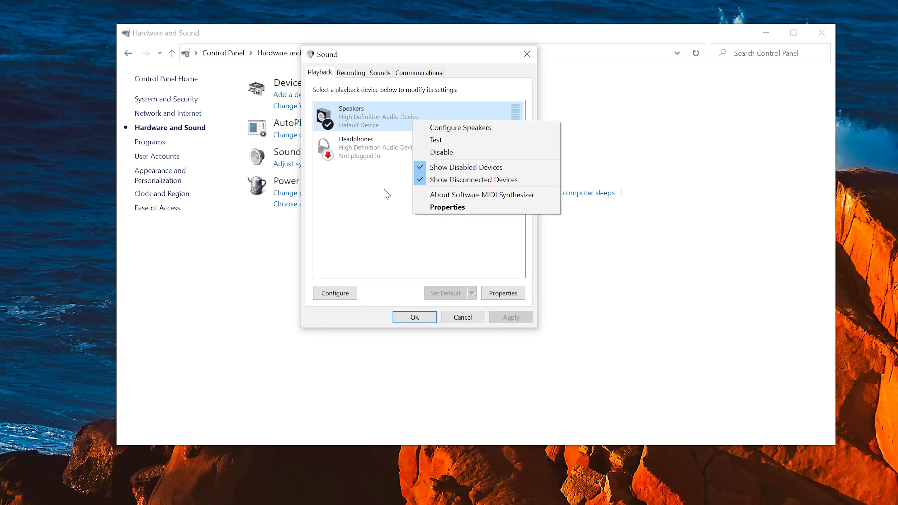
{"action": "mouse_move", "coordinate": [379, 191]}
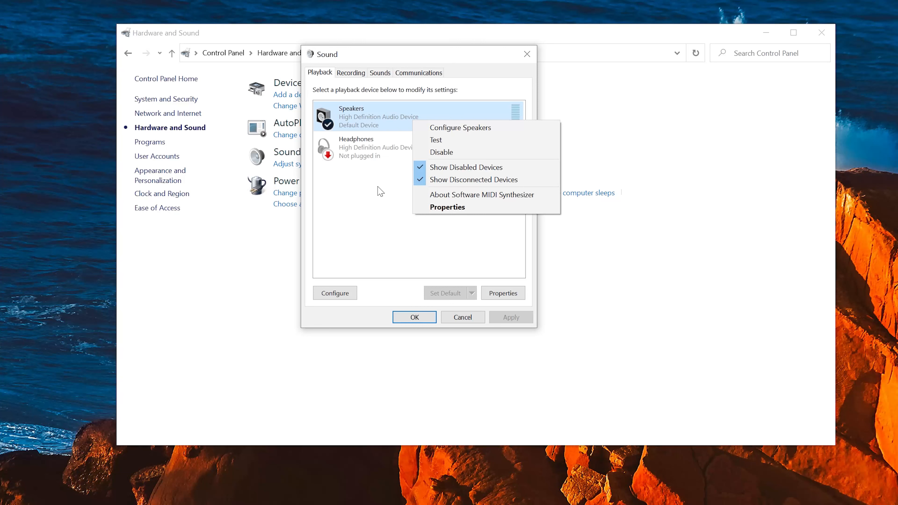
{"action": "mouse_move", "coordinate": [489, 211]}
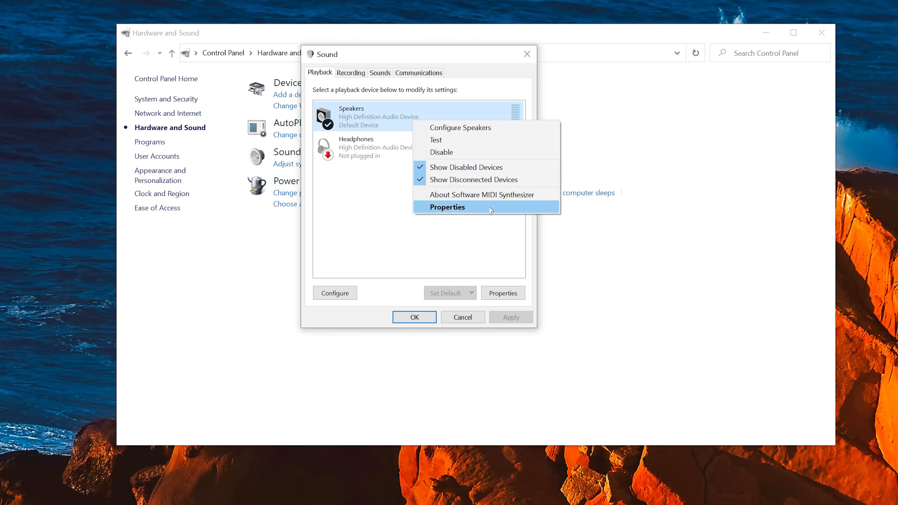
{"action": "mouse_move", "coordinate": [499, 212]}
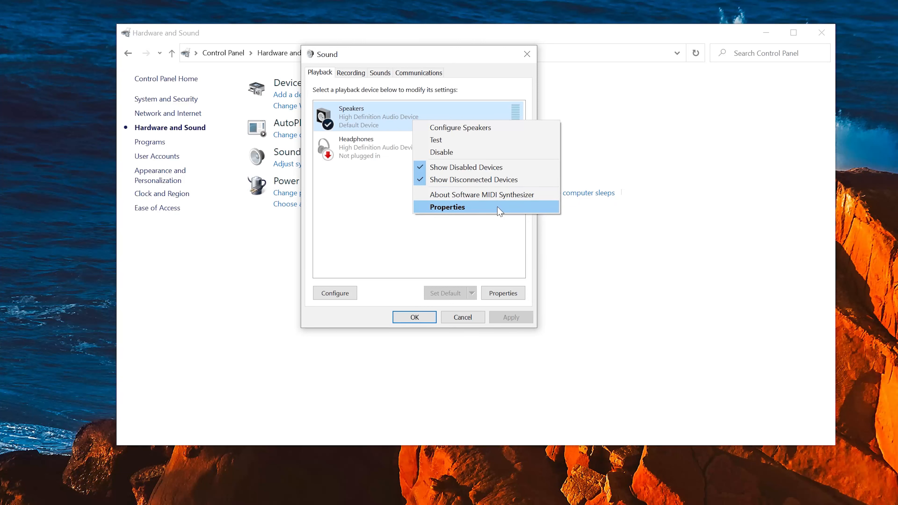
Uncheck 'Disable all enhancements' in Speakers properties' Enhancements tab and confirm with OK
{"action": "left_click", "coordinate": [447, 207]}
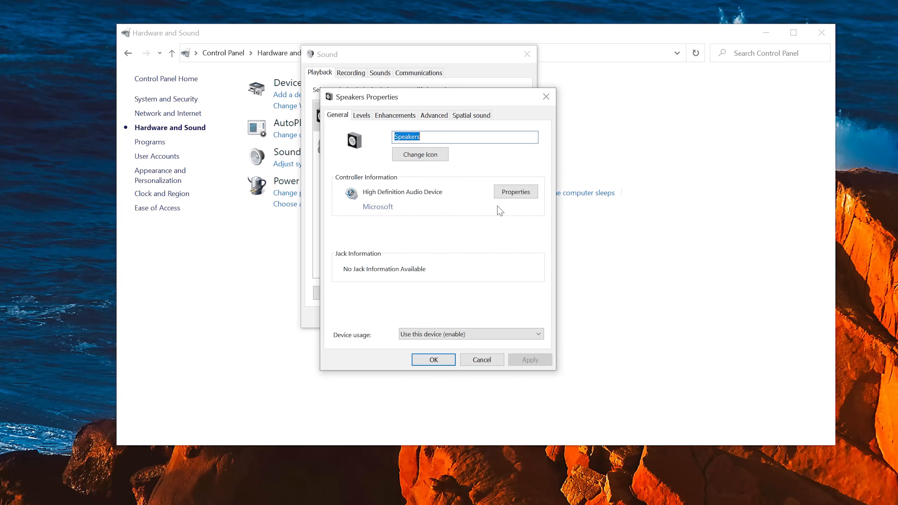
{"action": "mouse_move", "coordinate": [408, 113]}
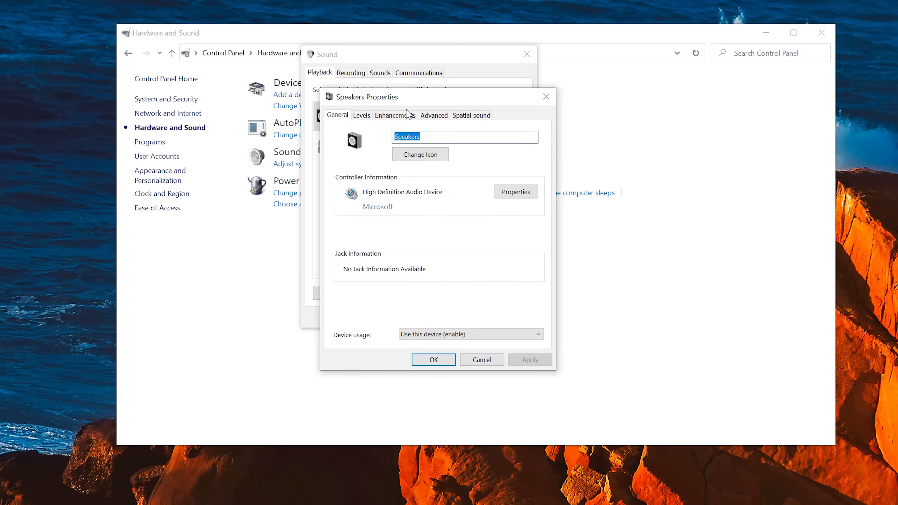
{"action": "mouse_move", "coordinate": [395, 115]}
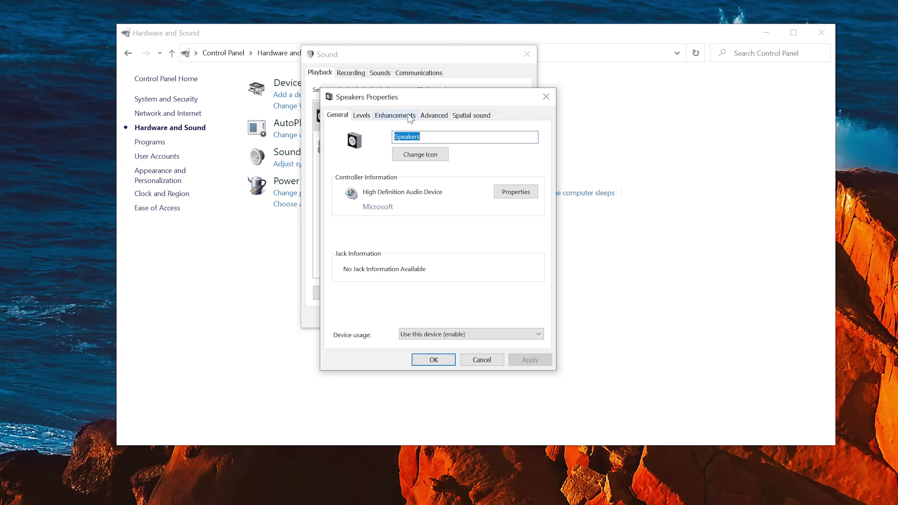
{"action": "left_click", "coordinate": [394, 115]}
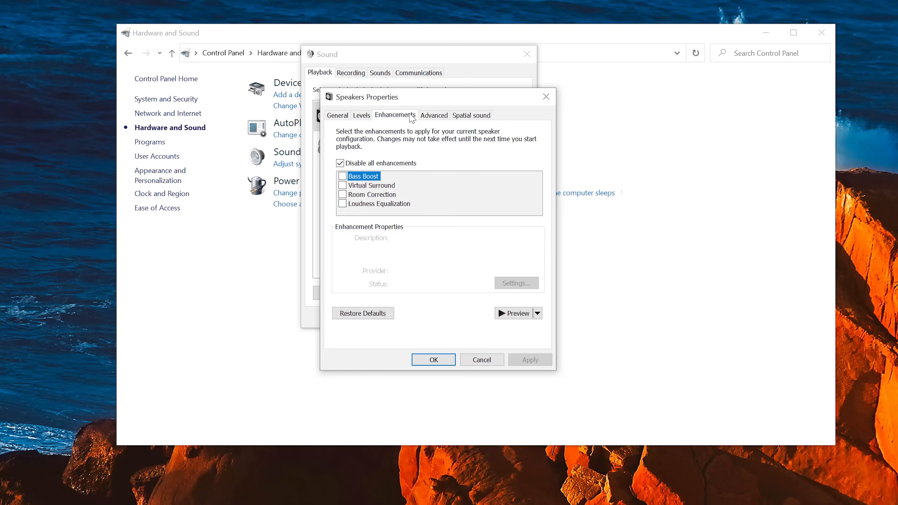
{"action": "mouse_move", "coordinate": [446, 168]}
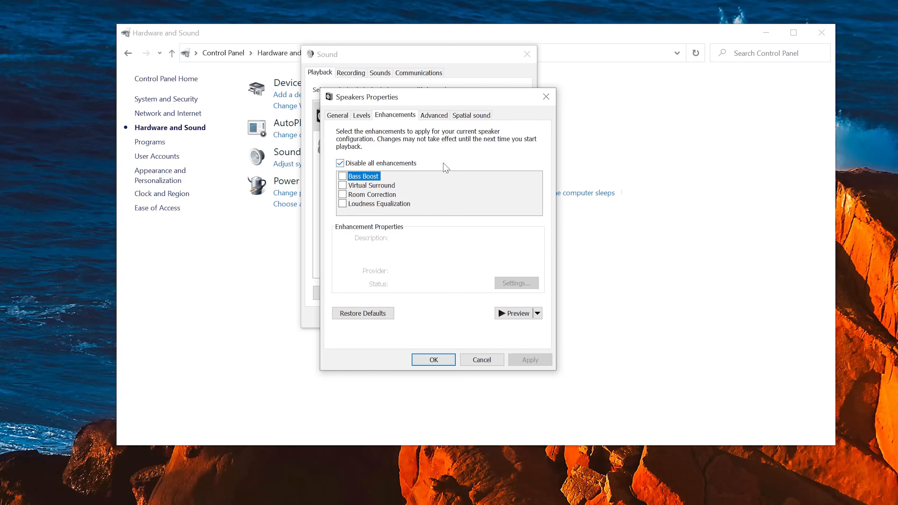
{"action": "mouse_move", "coordinate": [355, 164]}
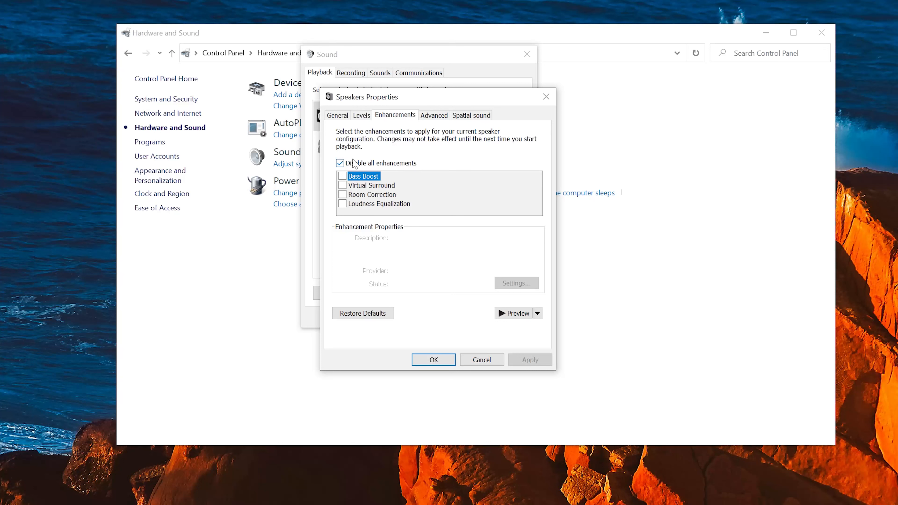
{"action": "left_click", "coordinate": [340, 162]}
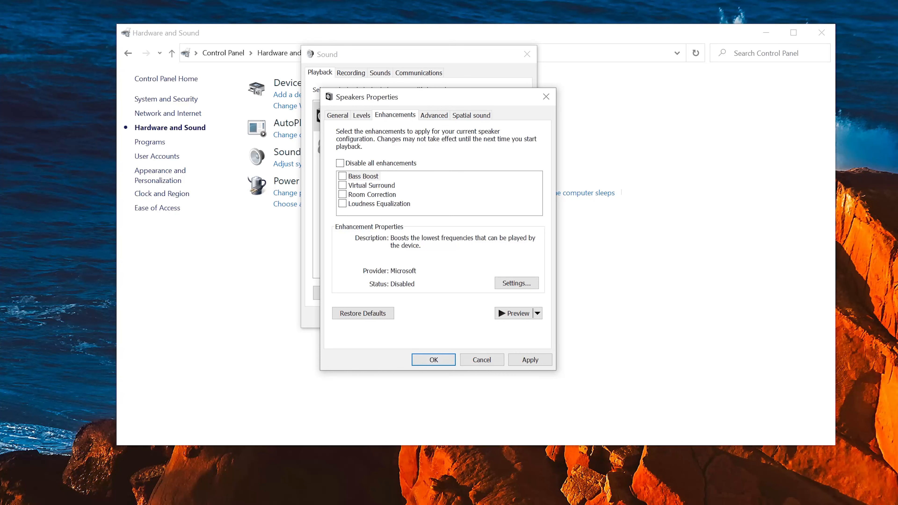
{"action": "left_click", "coordinate": [363, 176]}
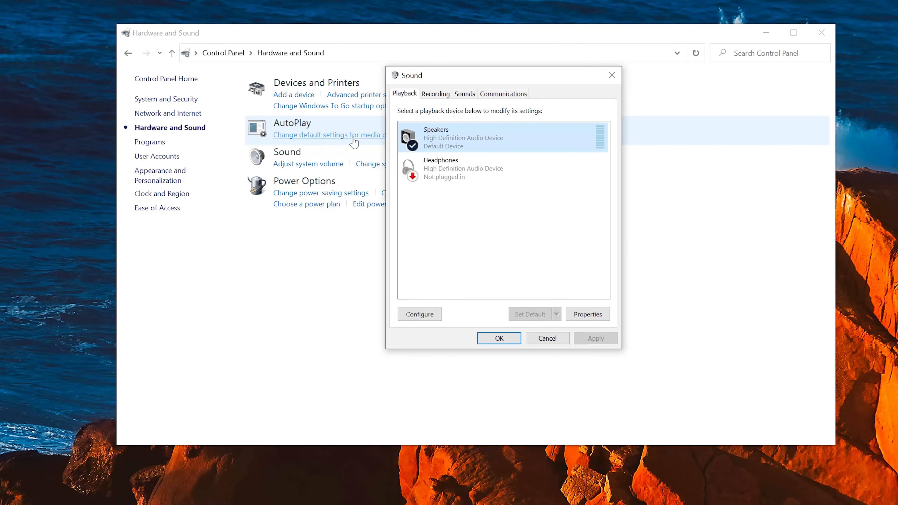
{"action": "mouse_move", "coordinate": [491, 142]}
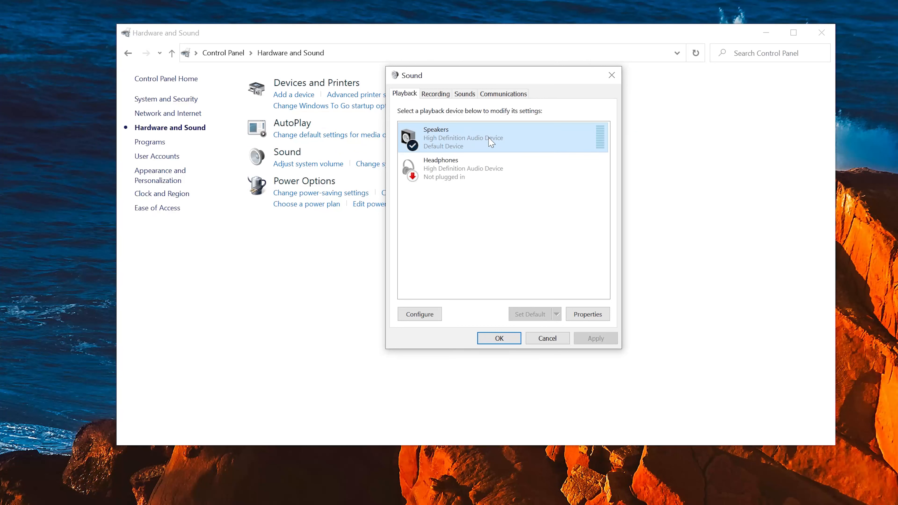
Review Speakers' Advanced format settings, cancel out, and close the Sound dialog
{"action": "right_click", "coordinate": [490, 138]}
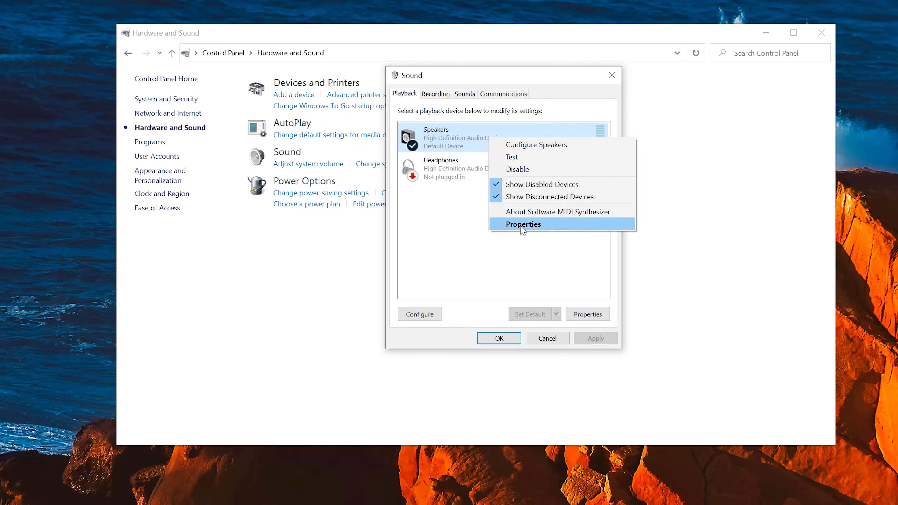
{"action": "mouse_move", "coordinate": [559, 230]}
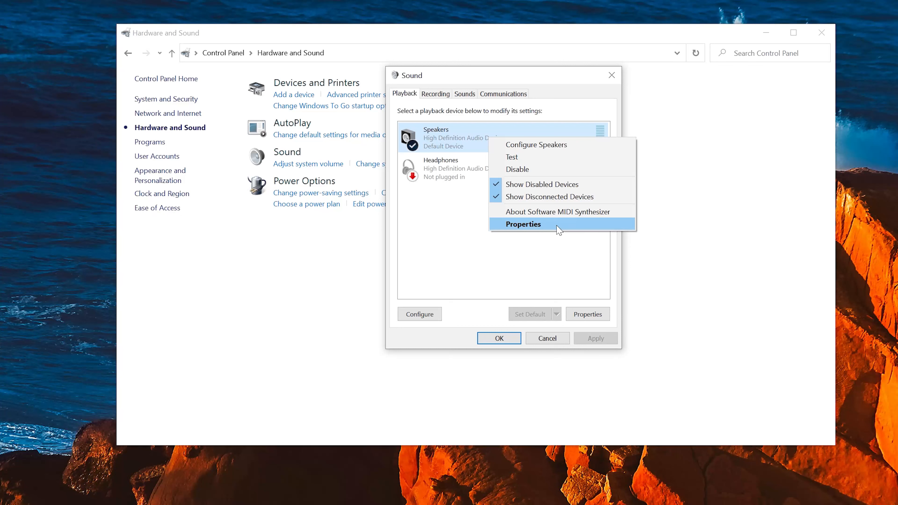
{"action": "left_click", "coordinate": [522, 224]}
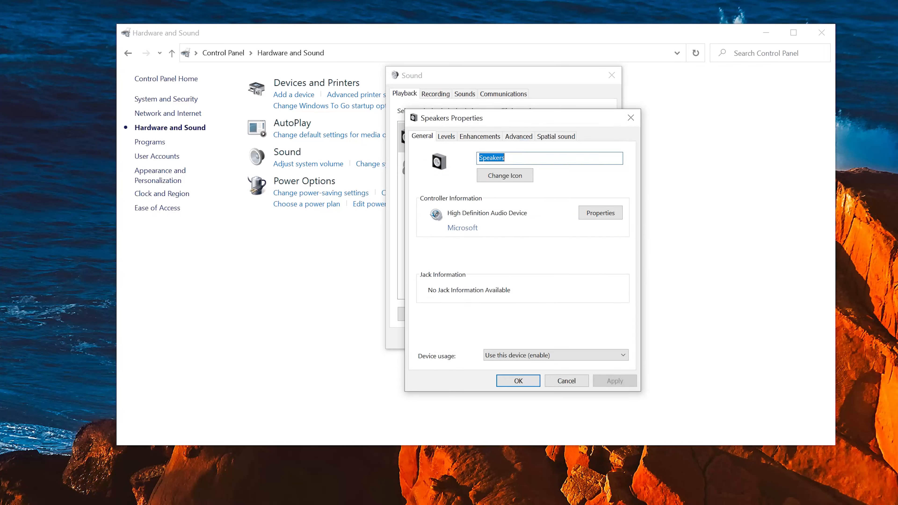
{"action": "left_click", "coordinate": [518, 136]}
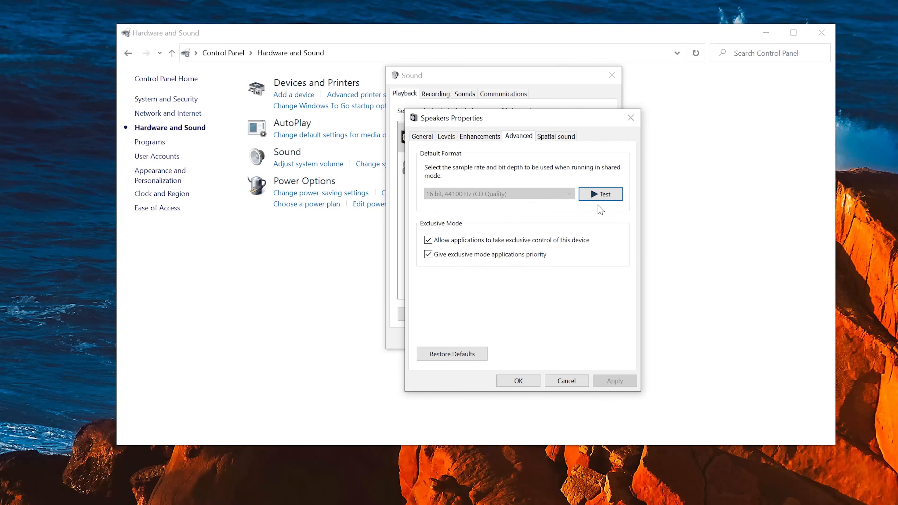
{"action": "mouse_move", "coordinate": [490, 213]}
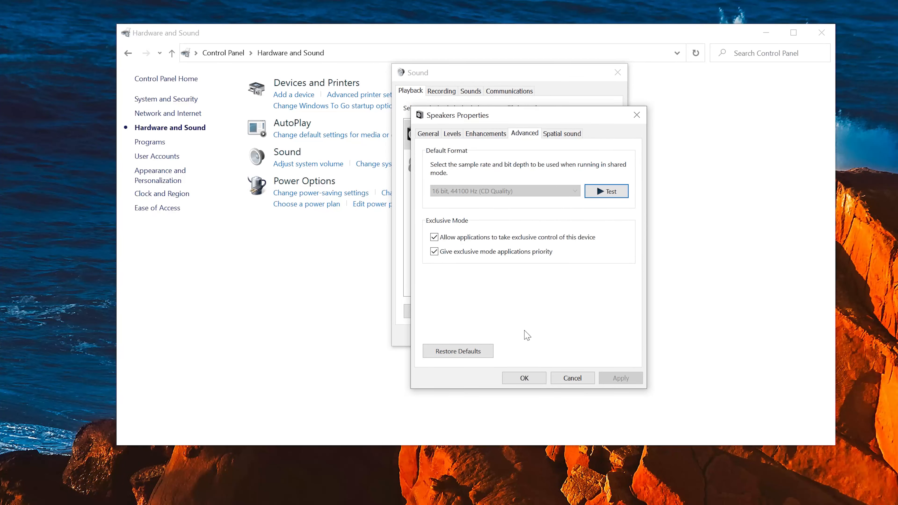
{"action": "mouse_move", "coordinate": [566, 362]}
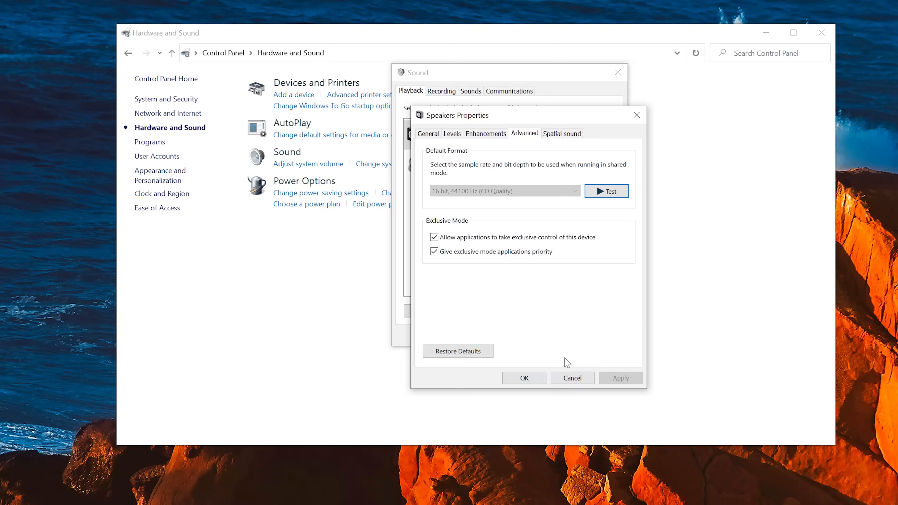
{"action": "left_click", "coordinate": [572, 378]}
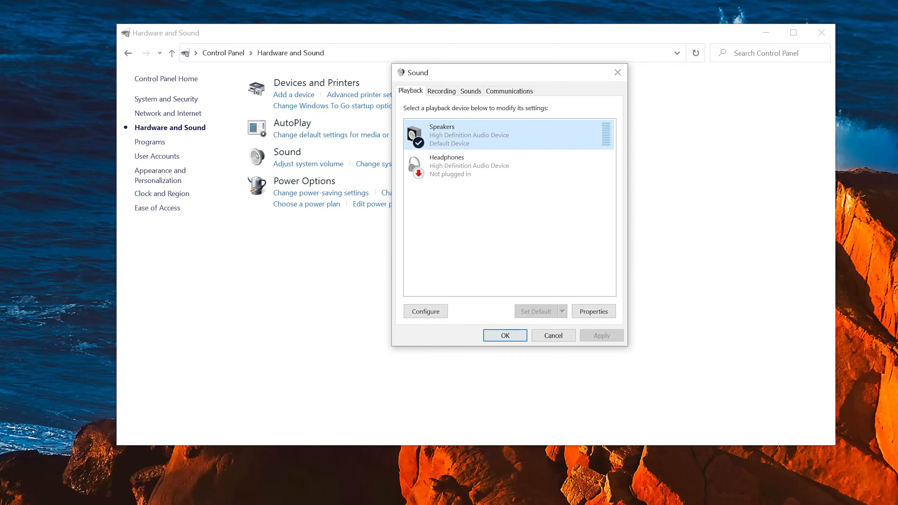
{"action": "left_click", "coordinate": [505, 335]}
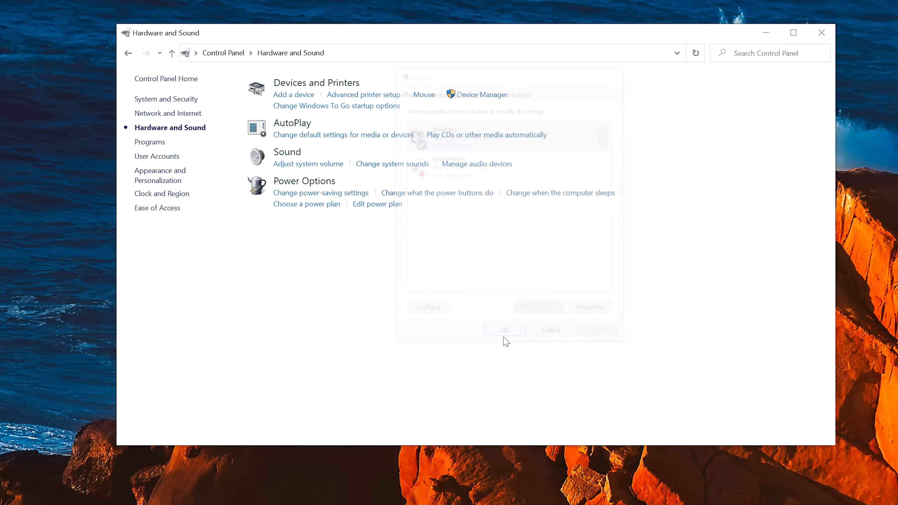
Launch Device Manager from a Start menu search for 'device ma'
{"action": "left_click", "coordinate": [8, 497]}
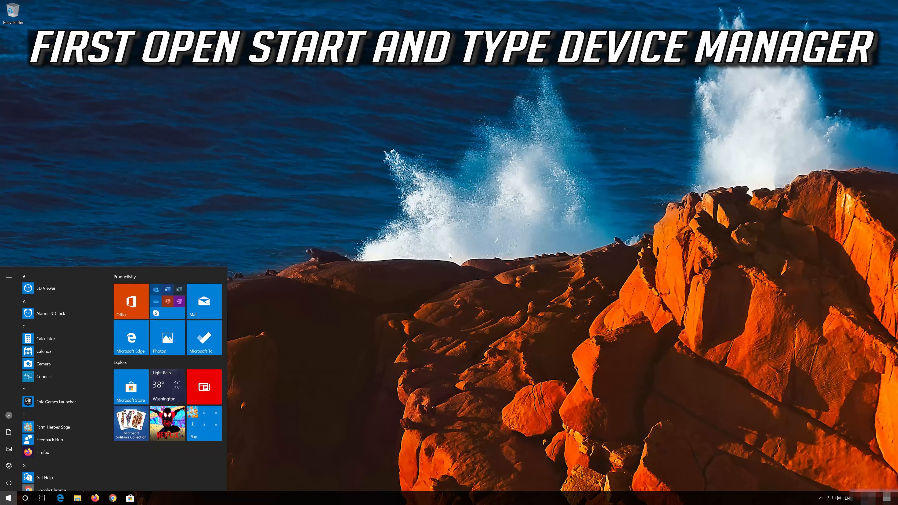
{"action": "type", "text": "device manager"}
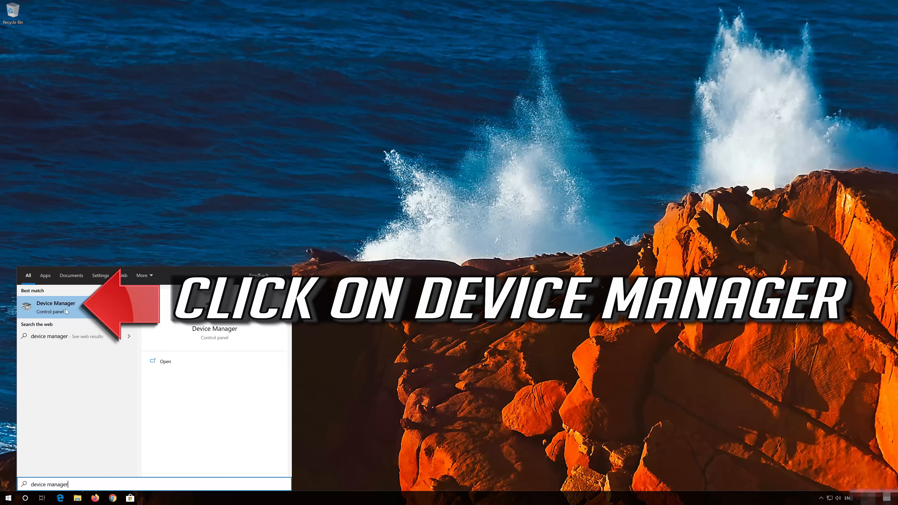
{"action": "left_click", "coordinate": [55, 304]}
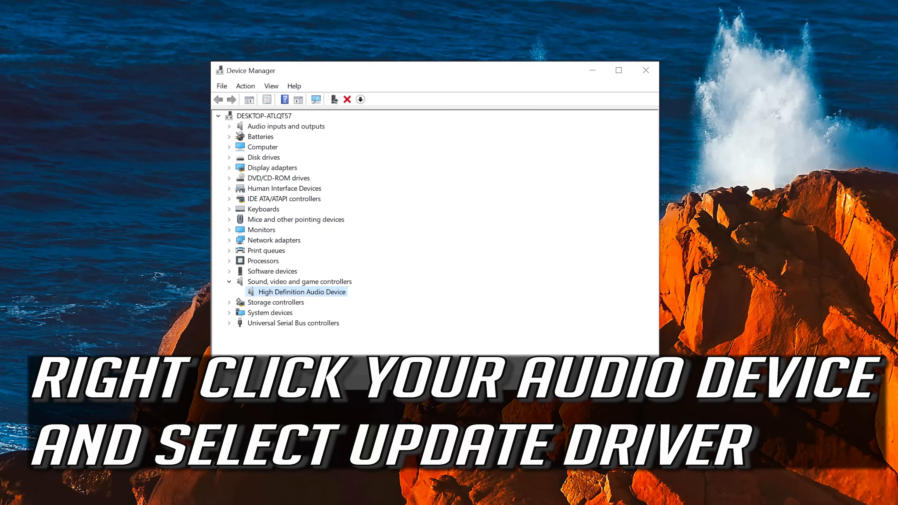
Start a manual driver update for High Definition Audio Device and pick its compatible driver
{"action": "right_click", "coordinate": [301, 292]}
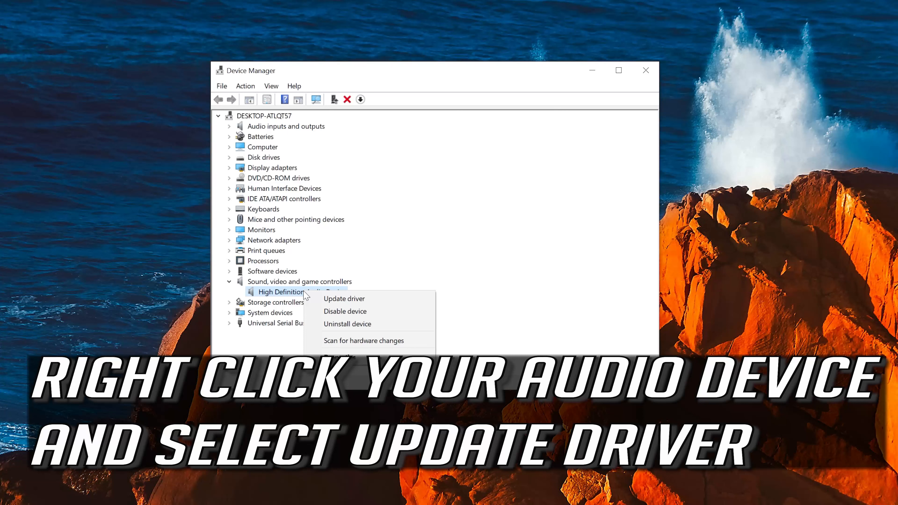
{"action": "mouse_move", "coordinate": [343, 298]}
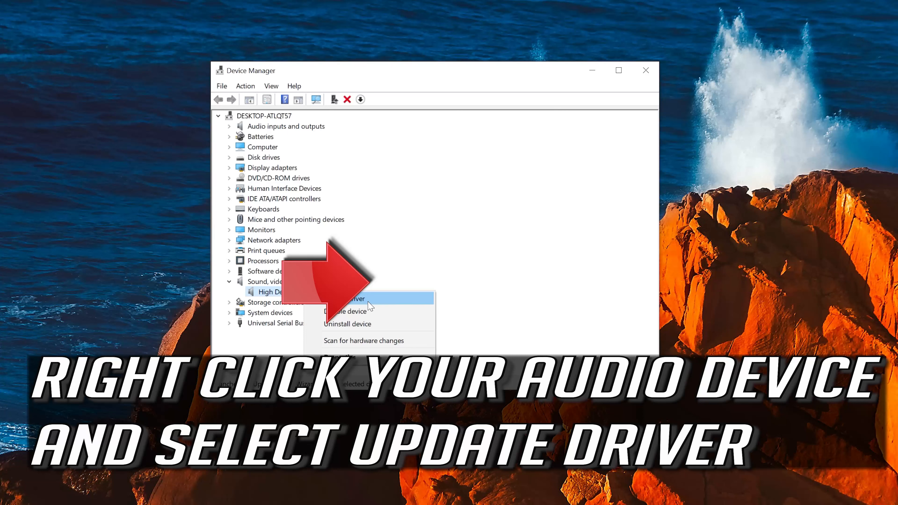
{"action": "mouse_move", "coordinate": [401, 303]}
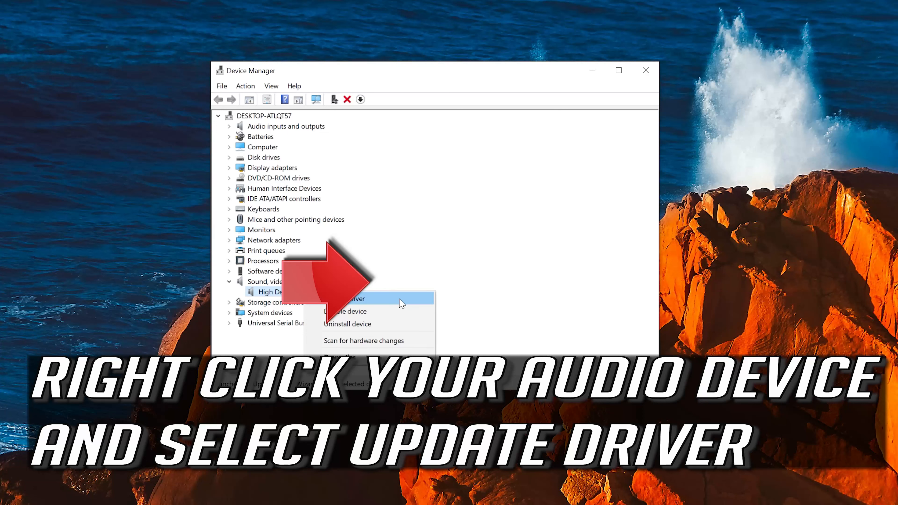
{"action": "left_click", "coordinate": [355, 298]}
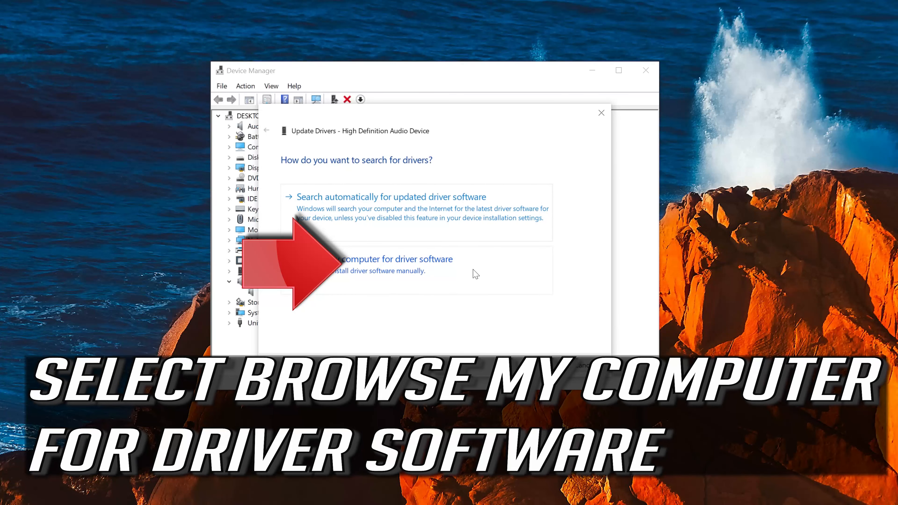
{"action": "mouse_move", "coordinate": [567, 277]}
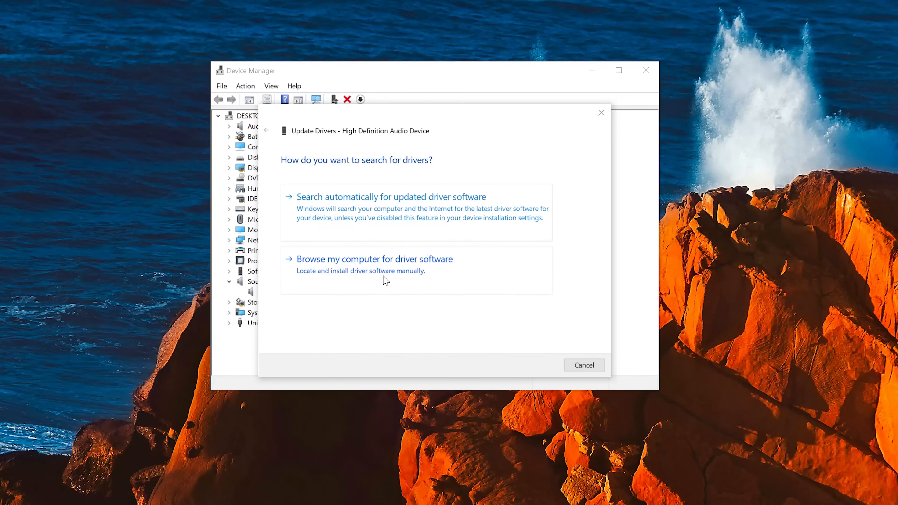
{"action": "left_click", "coordinate": [375, 258]}
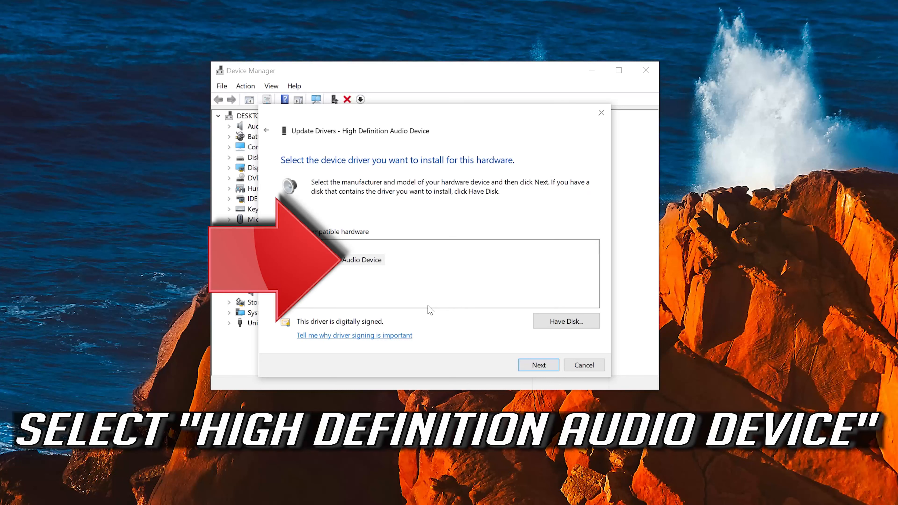
{"action": "left_click", "coordinate": [361, 260]}
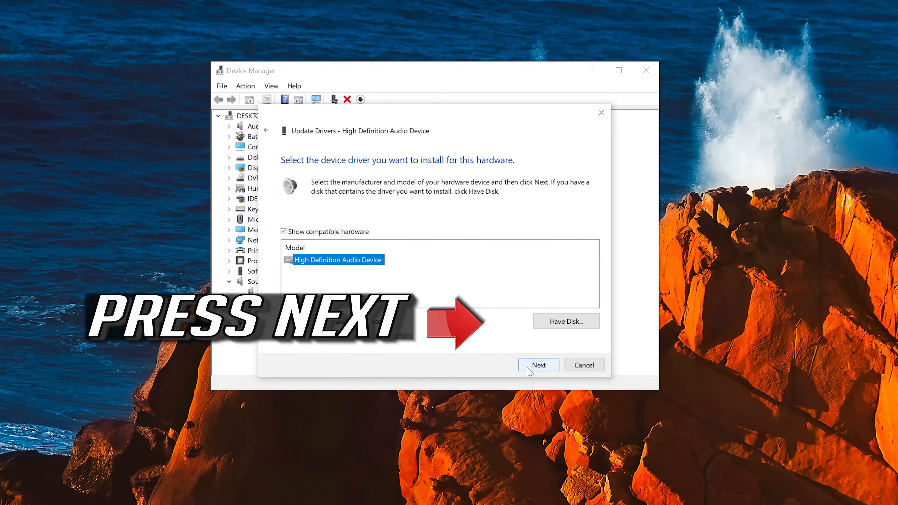
{"action": "mouse_move", "coordinate": [525, 373]}
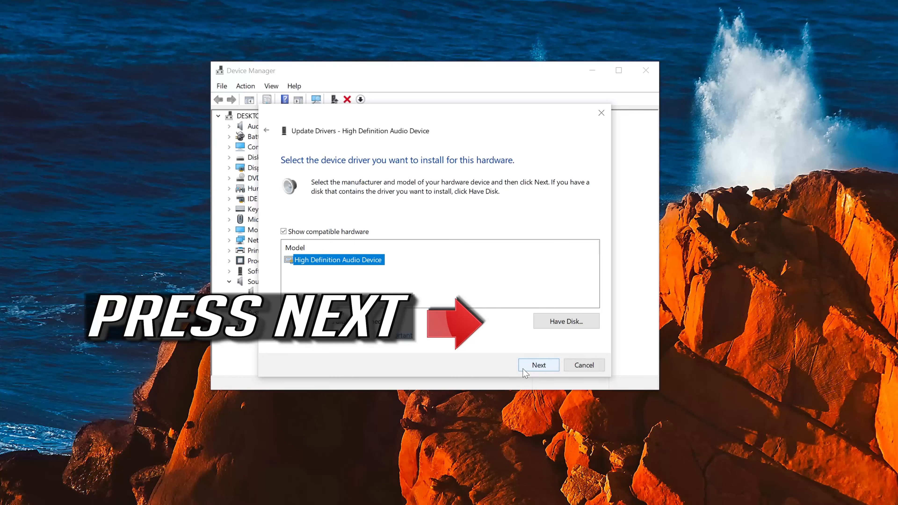
Install the chosen driver, accept the compatibility warning, and close the wizard
{"action": "left_click", "coordinate": [537, 365]}
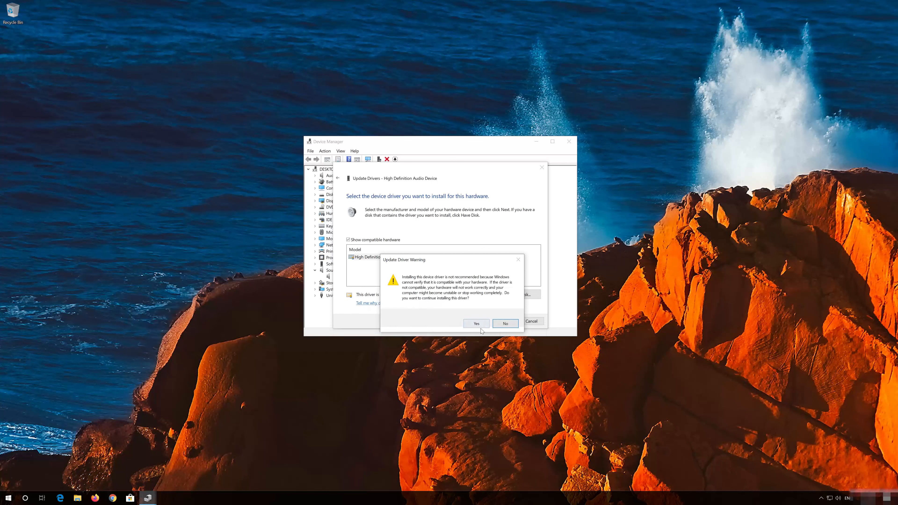
{"action": "left_click", "coordinate": [476, 323]}
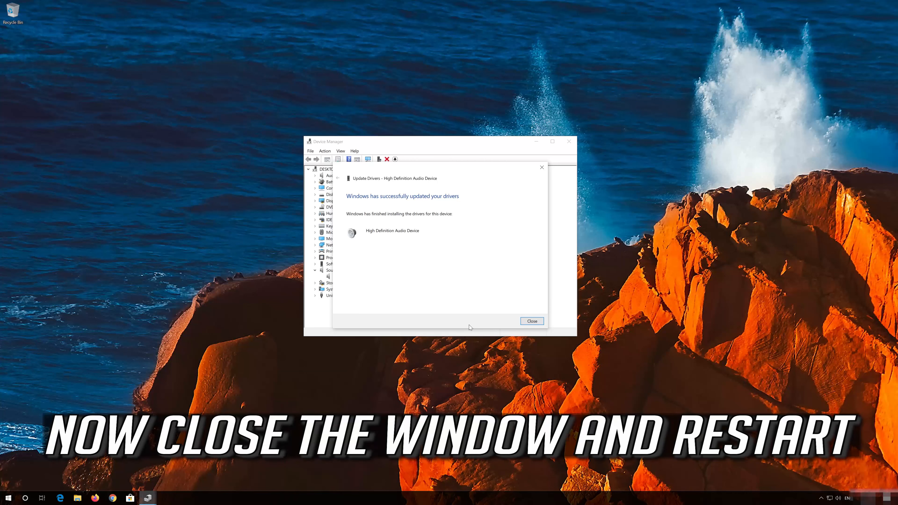
{"action": "mouse_move", "coordinate": [416, 268]}
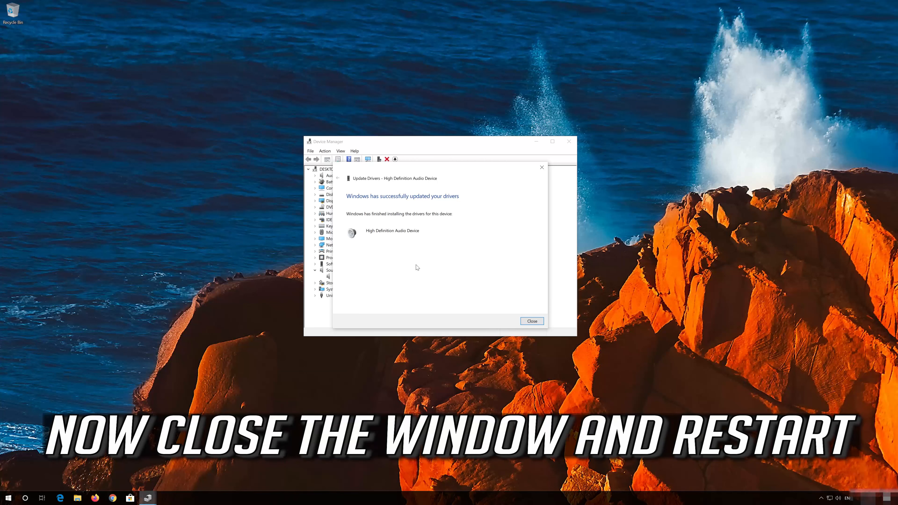
{"action": "left_click", "coordinate": [531, 321]}
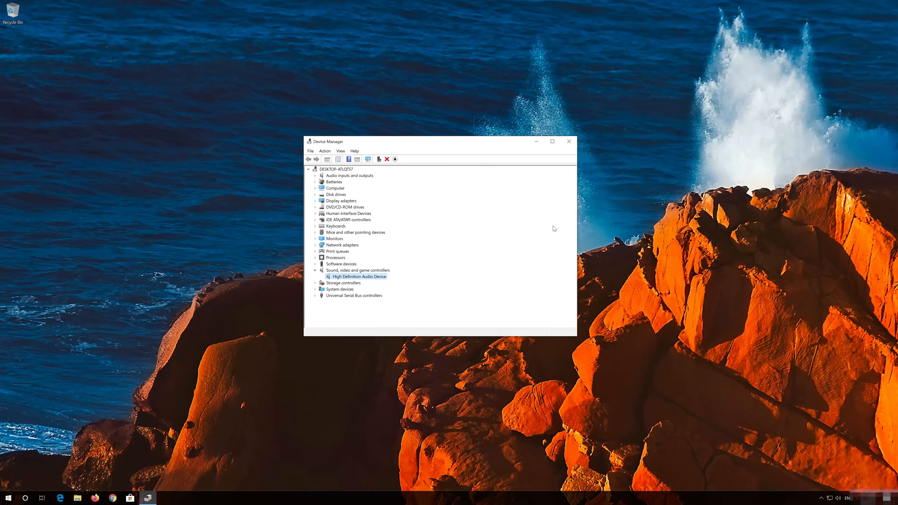
Close Device Manager and return to the Start menu
{"action": "left_click", "coordinate": [568, 141]}
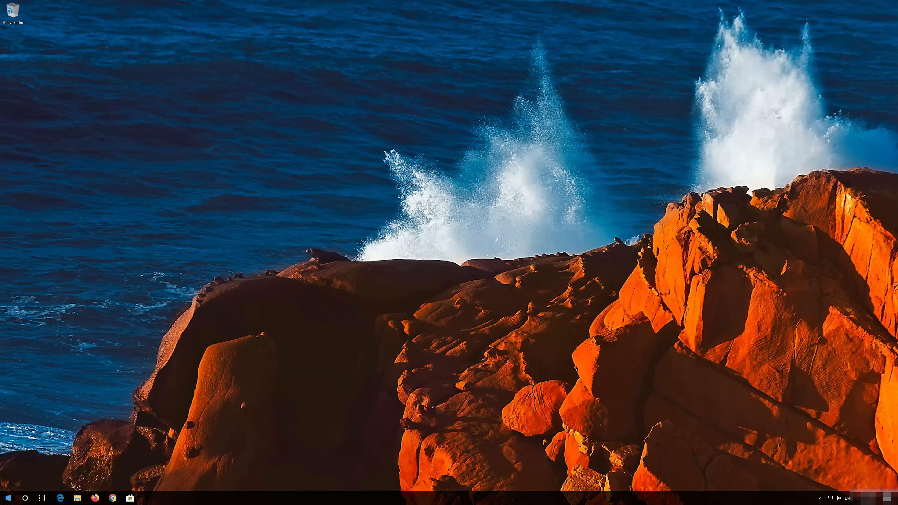
{"action": "left_click", "coordinate": [8, 497]}
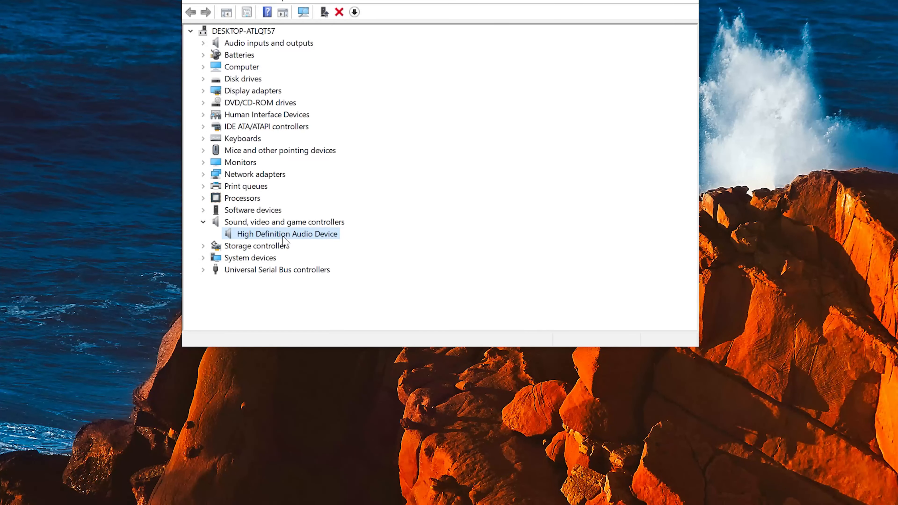
{"action": "mouse_move", "coordinate": [297, 239]}
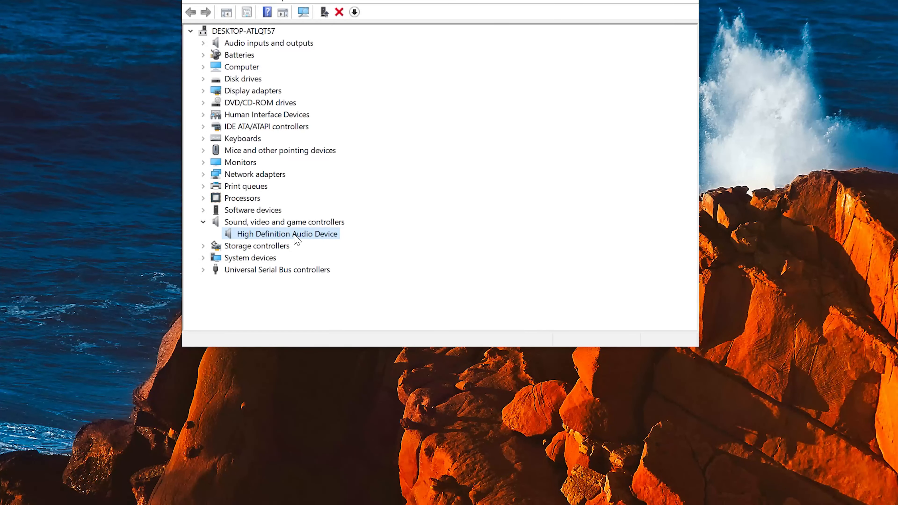
Uninstall High Definition Audio Device and confirm its removal
{"action": "right_click", "coordinate": [286, 234]}
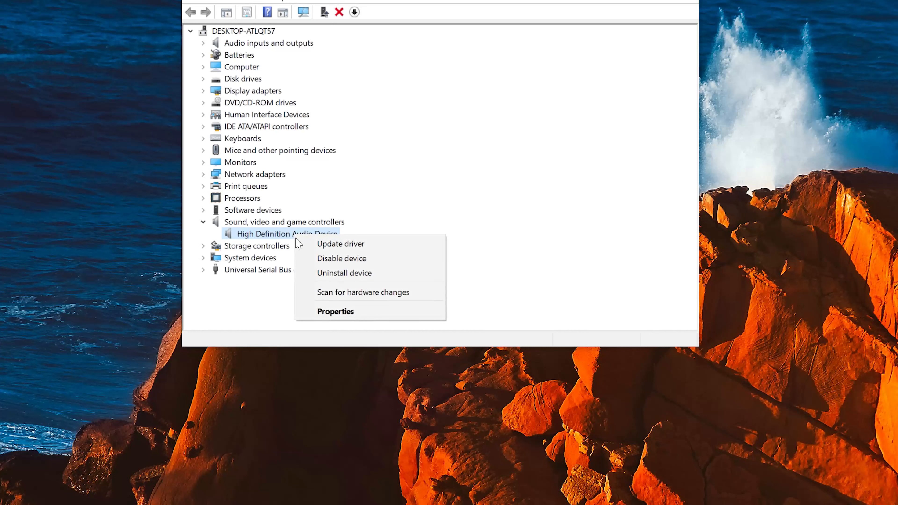
{"action": "mouse_move", "coordinate": [344, 272]}
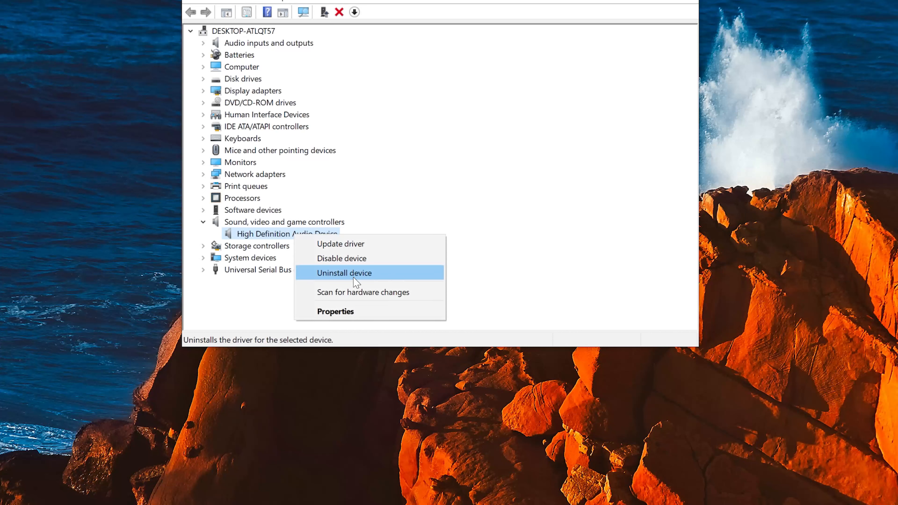
{"action": "mouse_move", "coordinate": [384, 274]}
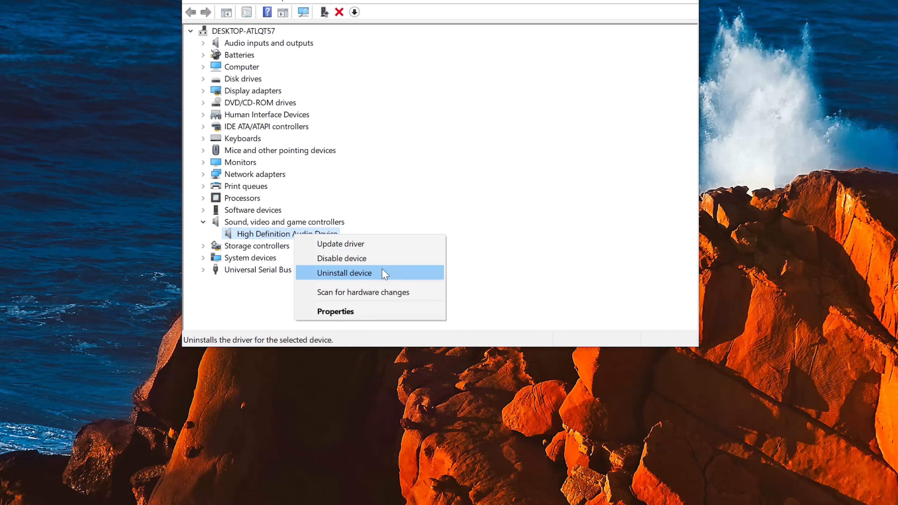
{"action": "left_click", "coordinate": [344, 273]}
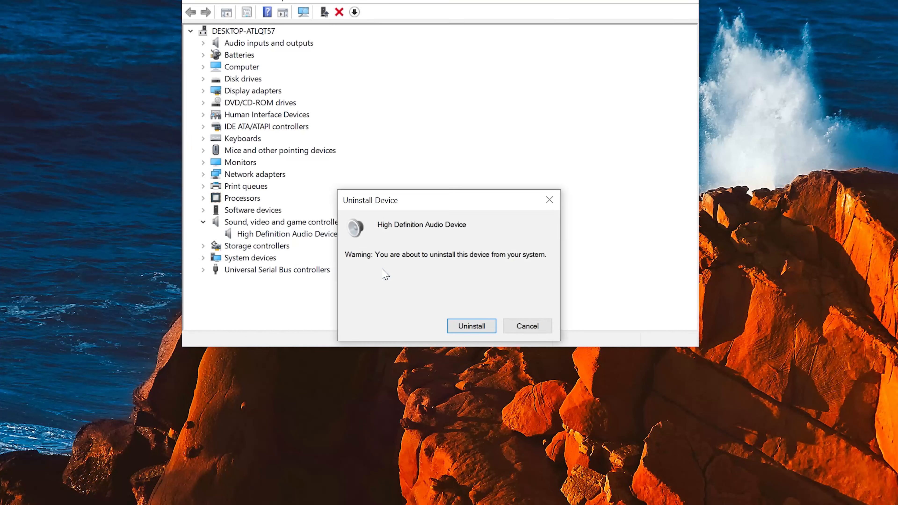
{"action": "mouse_move", "coordinate": [472, 326]}
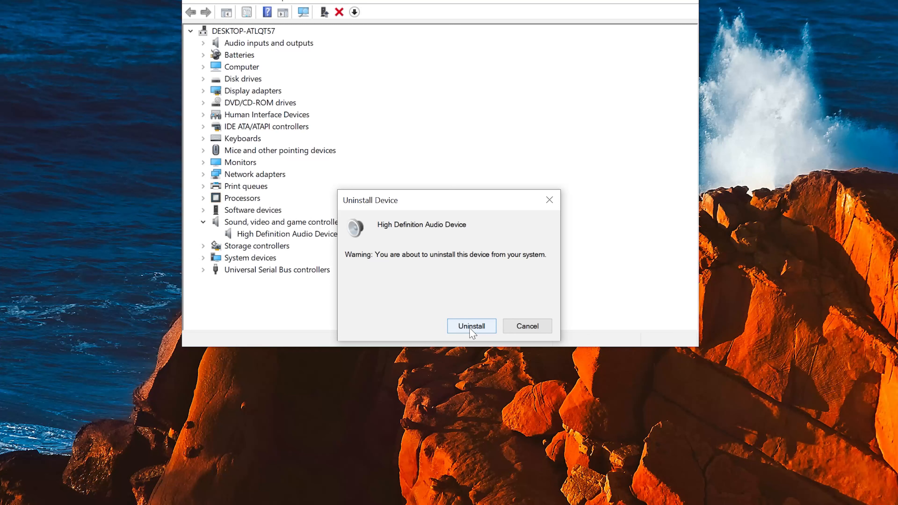
{"action": "left_click", "coordinate": [471, 326]}
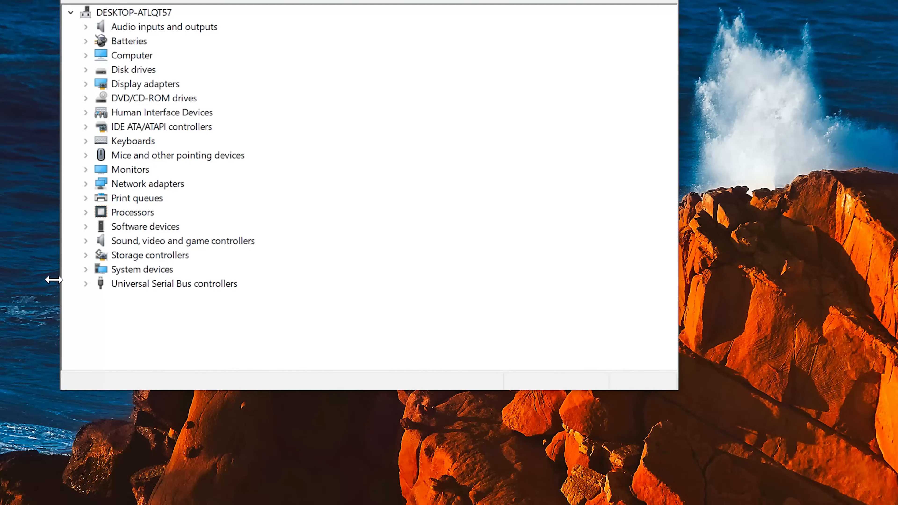
{"action": "mouse_move", "coordinate": [179, 255]}
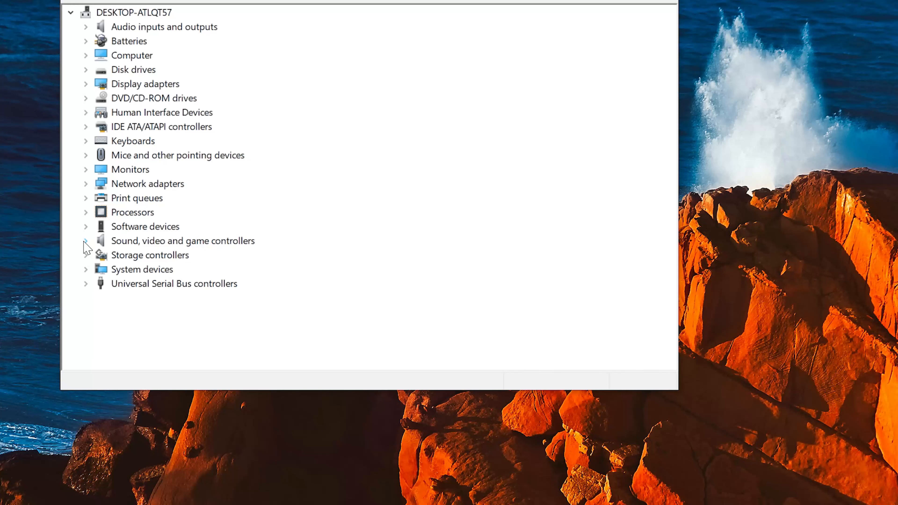
Expand Sound, video and game controllers and select the reappeared High Definition Audio Device
{"action": "left_click", "coordinate": [85, 240]}
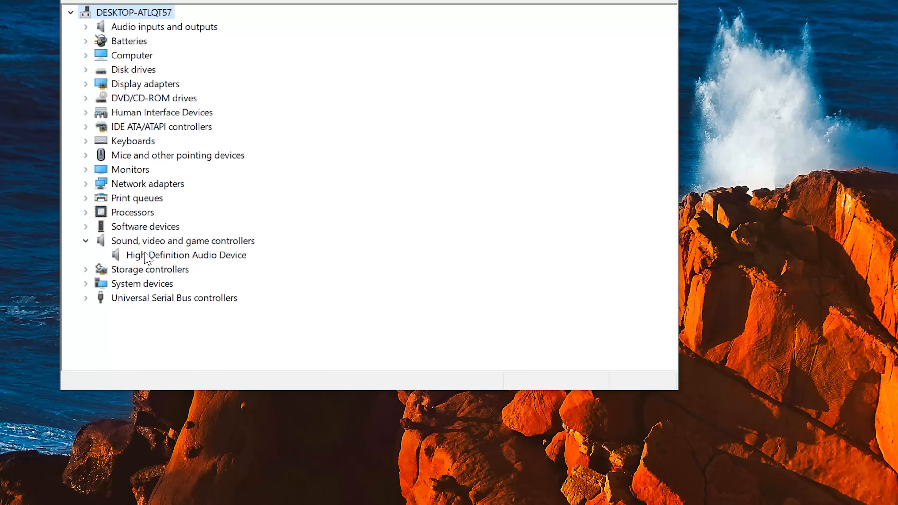
{"action": "left_click", "coordinate": [186, 255]}
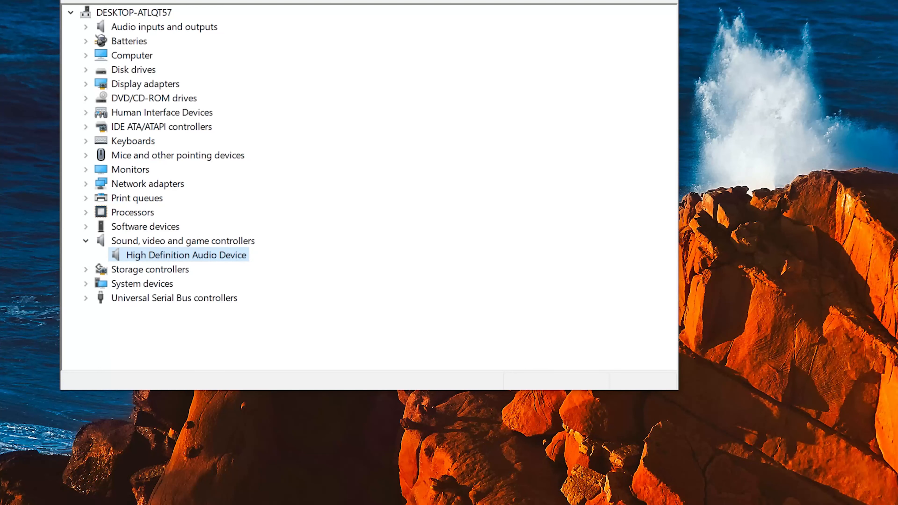
{"action": "mouse_move", "coordinate": [214, 262]}
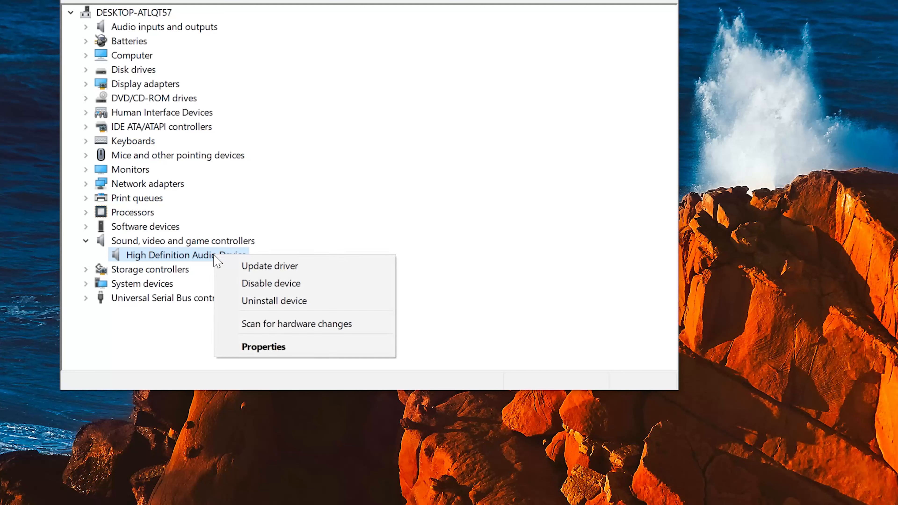
{"action": "mouse_move", "coordinate": [269, 265]}
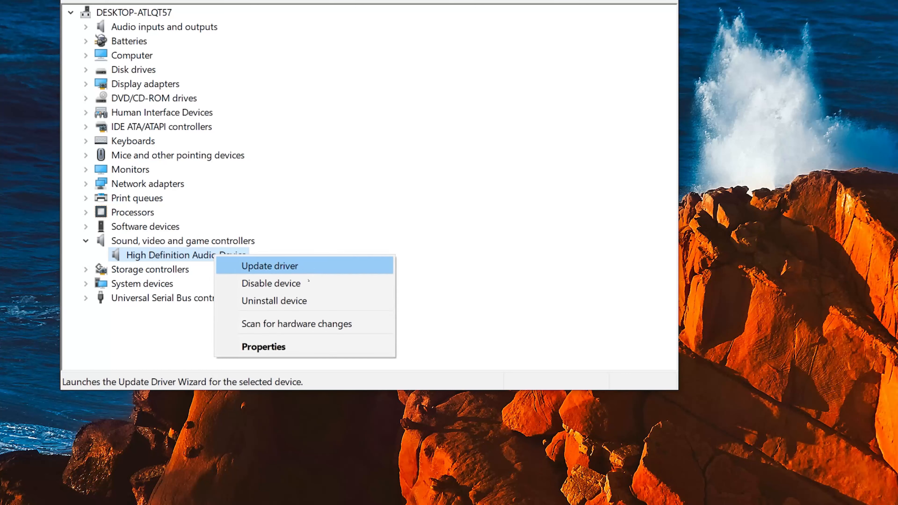
{"action": "mouse_move", "coordinate": [326, 277]}
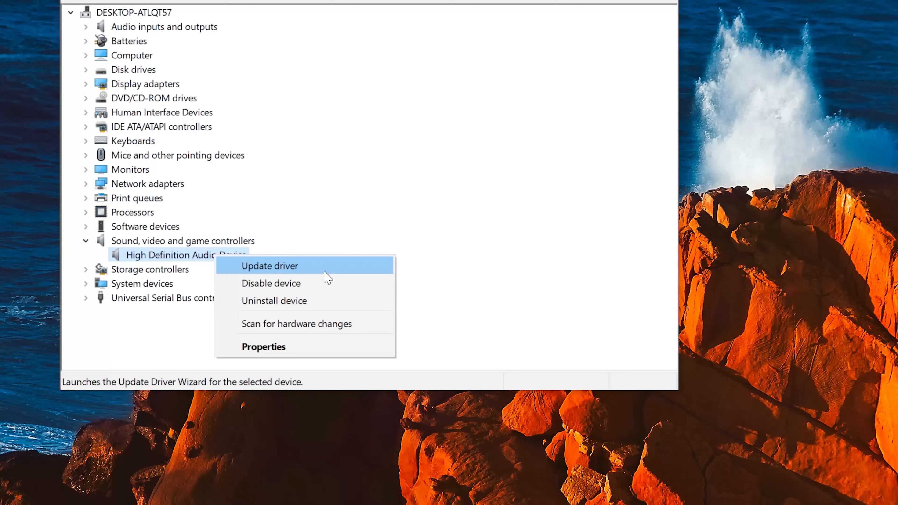
Run Update driver with automatic search, which reports the best drivers are already installed
{"action": "left_click", "coordinate": [270, 266]}
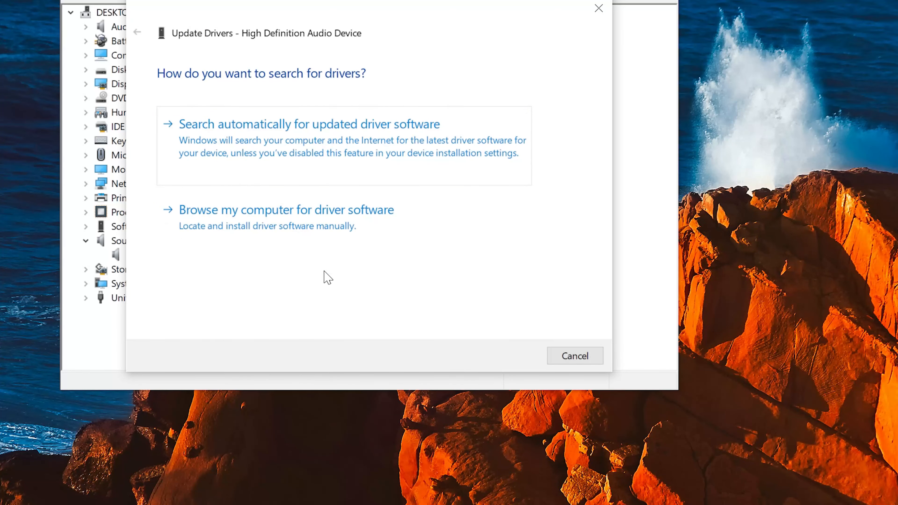
{"action": "mouse_move", "coordinate": [499, 134]}
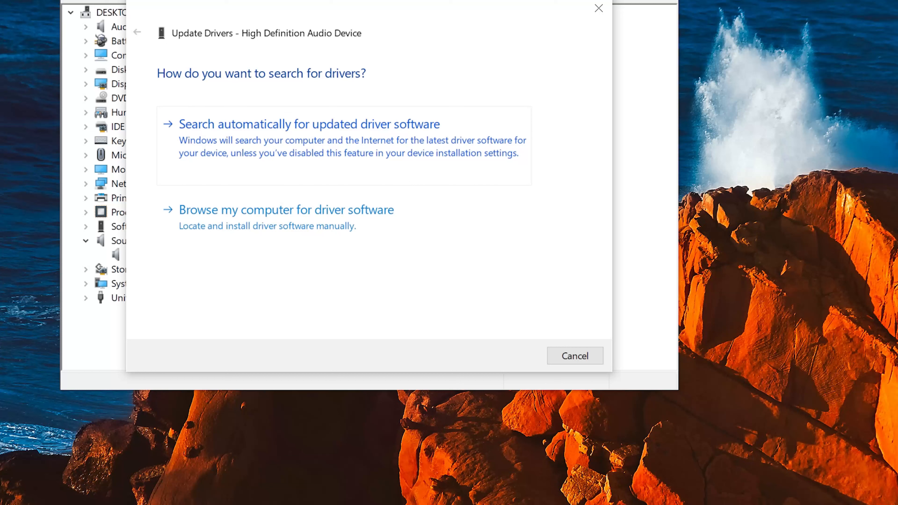
{"action": "mouse_move", "coordinate": [348, 149]}
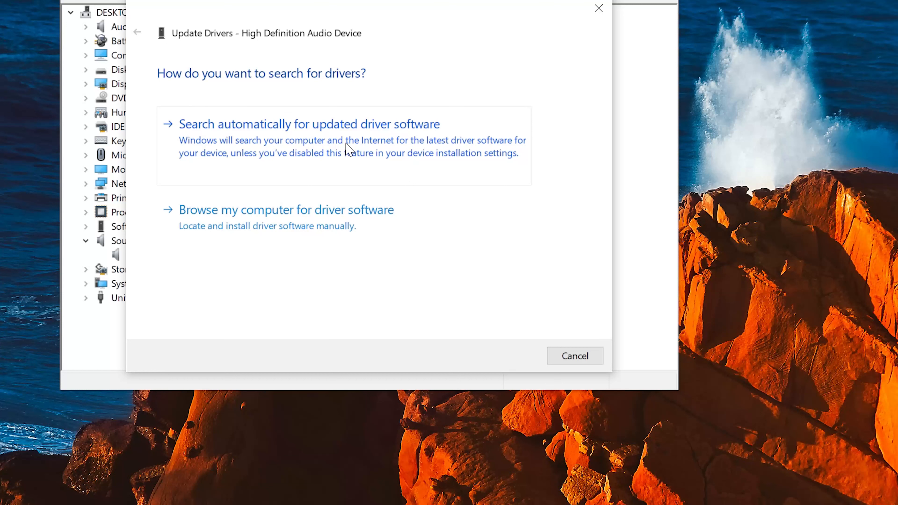
{"action": "left_click", "coordinate": [309, 124]}
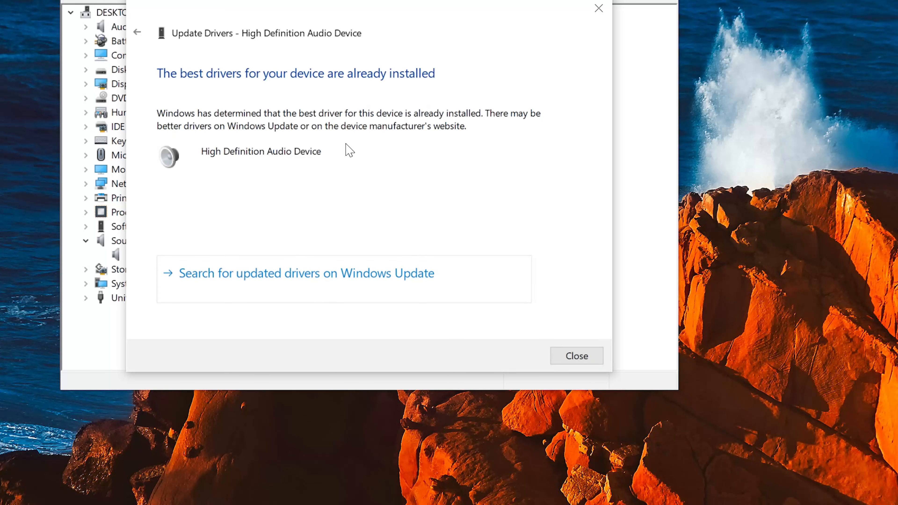
{"action": "mouse_move", "coordinate": [325, 148]}
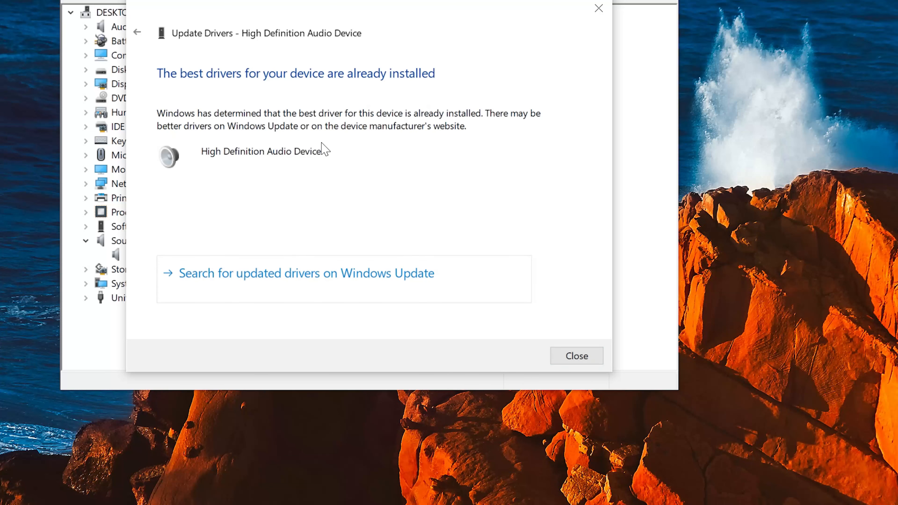
{"action": "mouse_move", "coordinate": [354, 260]}
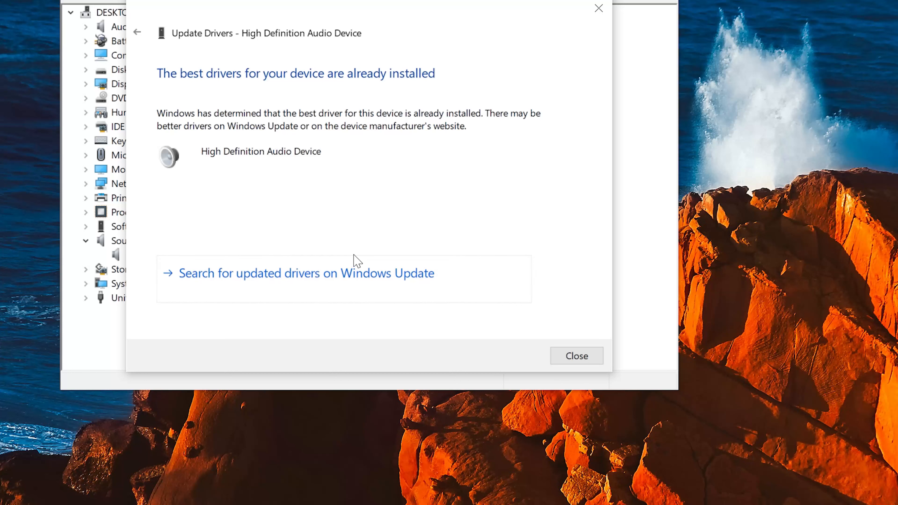
{"action": "mouse_move", "coordinate": [342, 280]}
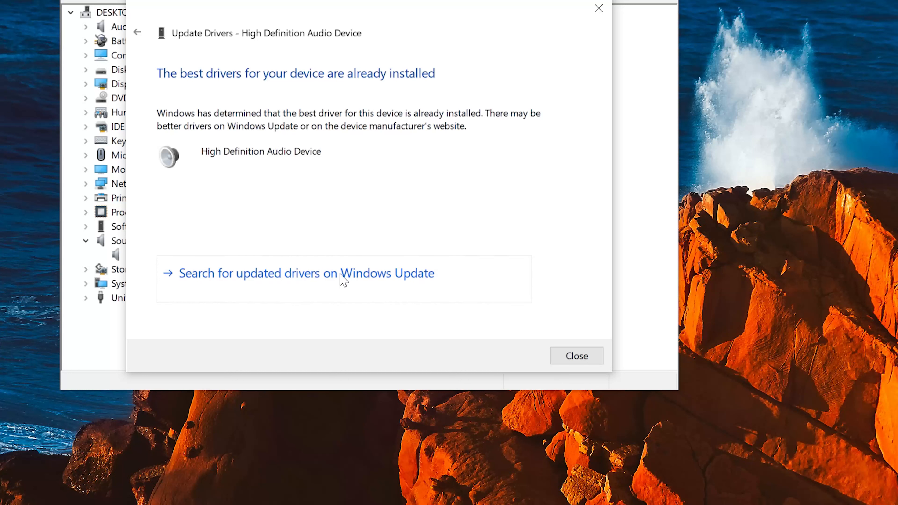
{"action": "mouse_move", "coordinate": [302, 283]}
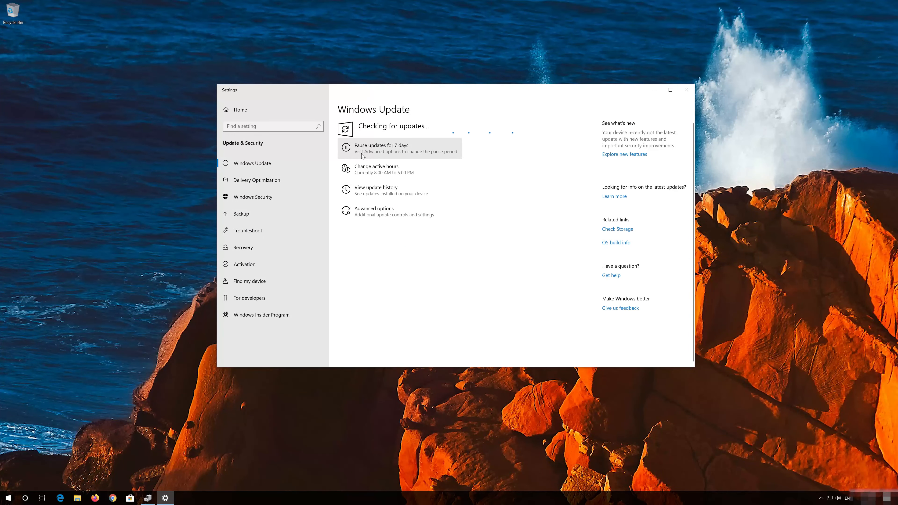
Search Start for 'recovery option' to reach the Recovery page in Windows Settings
{"action": "left_click", "coordinate": [7, 498]}
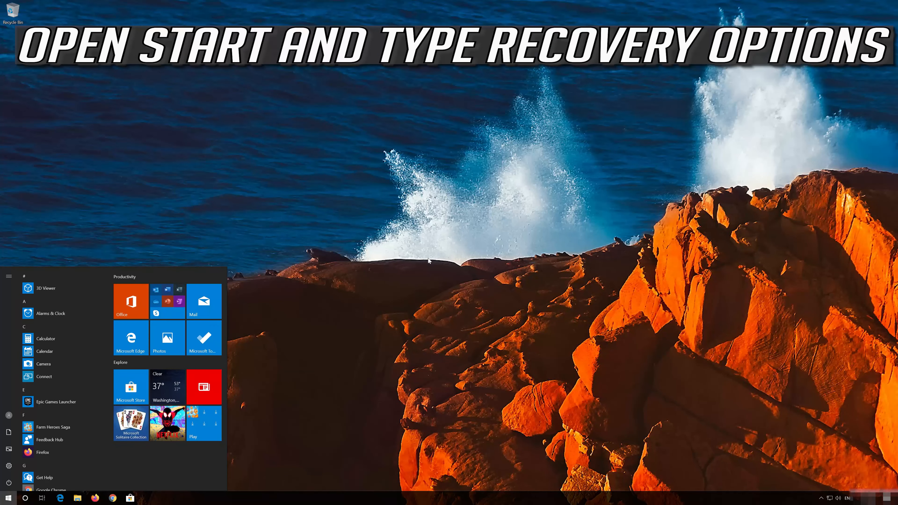
{"action": "type", "text": "recovery"}
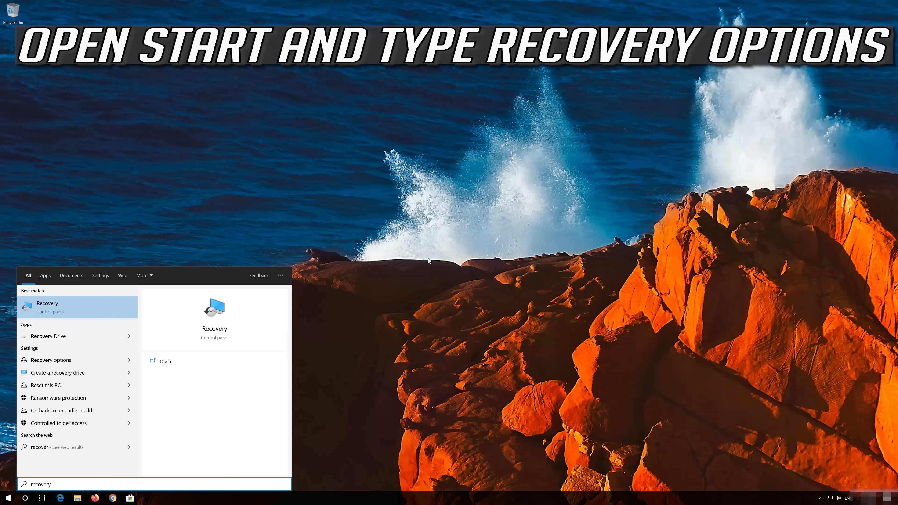
{"action": "type", "text": "option"}
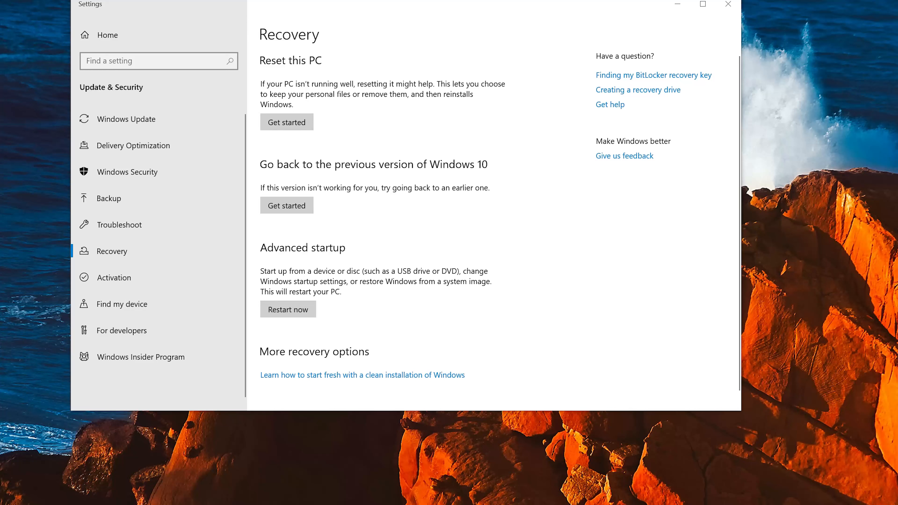
Restart into advanced startup and reach System Restore via Troubleshoot > Advanced options
{"action": "left_click", "coordinate": [288, 309]}
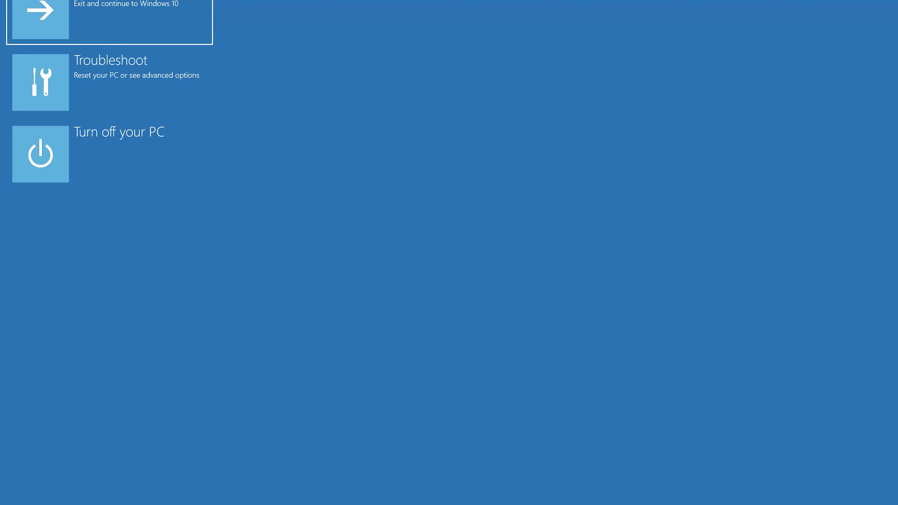
{"action": "mouse_move", "coordinate": [120, 89]}
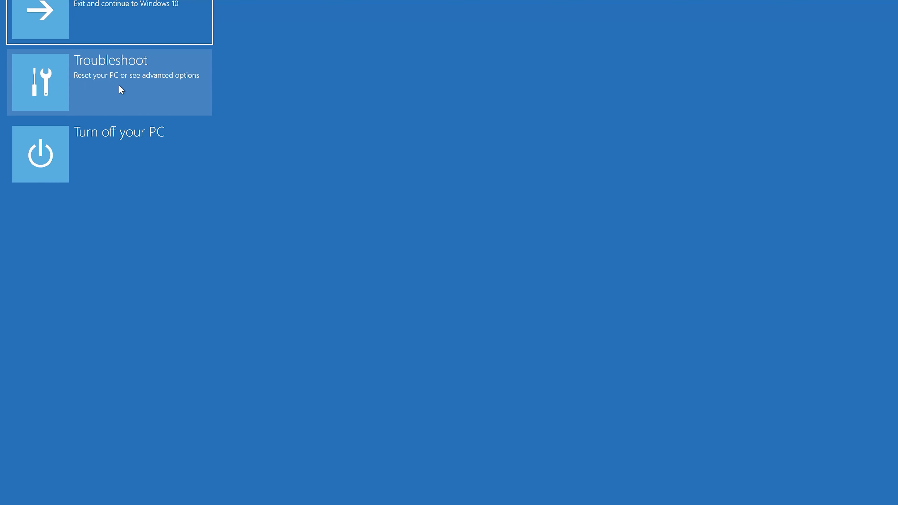
{"action": "left_click", "coordinate": [109, 81]}
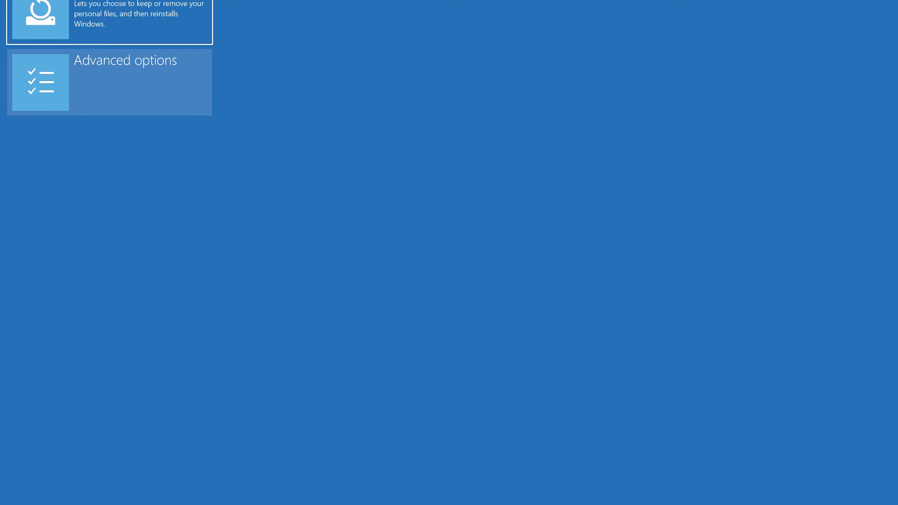
{"action": "mouse_move", "coordinate": [129, 90]}
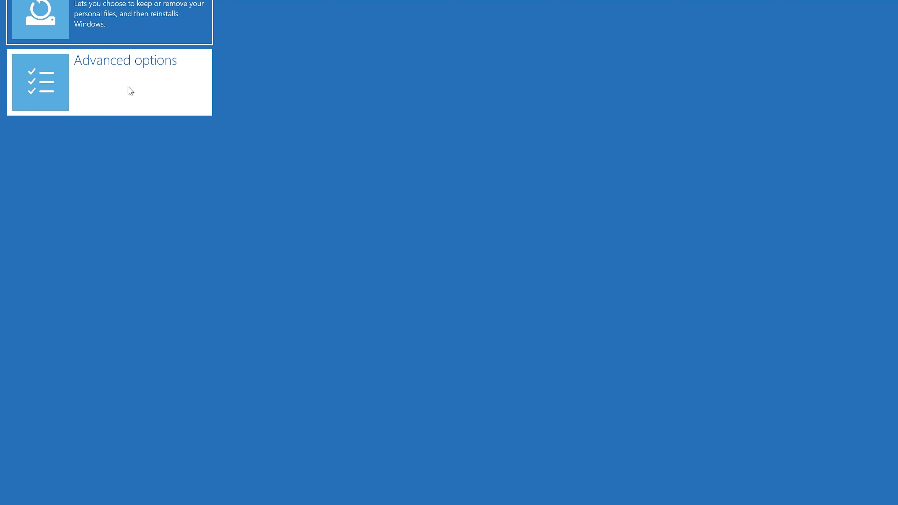
{"action": "left_click", "coordinate": [109, 82]}
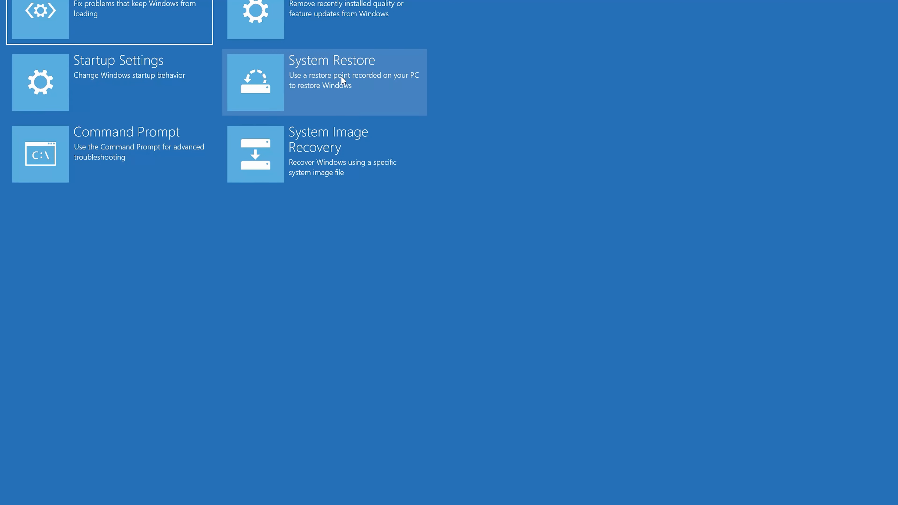
{"action": "mouse_move", "coordinate": [349, 100]}
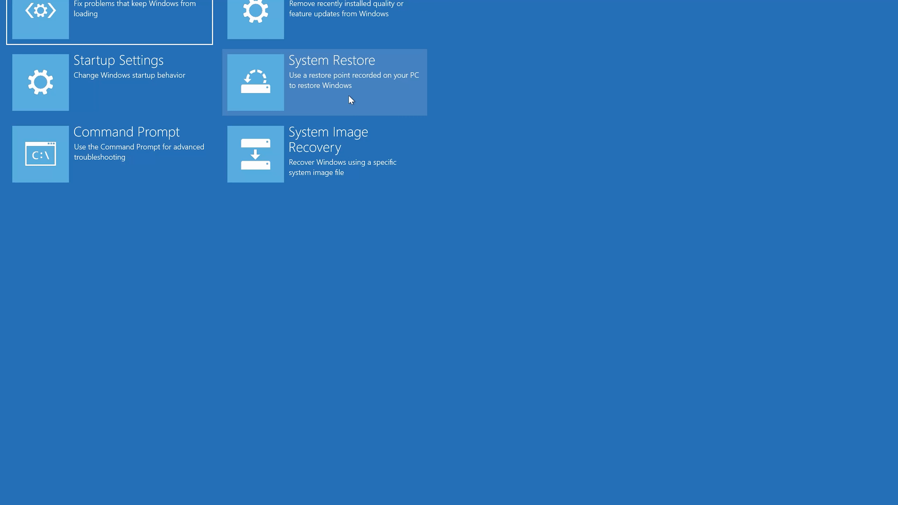
{"action": "left_click", "coordinate": [323, 82]}
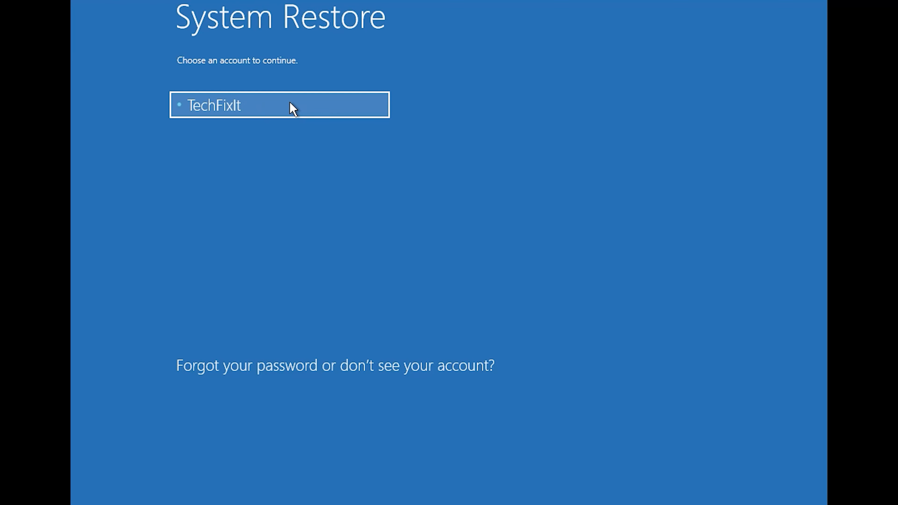
Choose the user account and continue without a password into the restore wizard
{"action": "left_click", "coordinate": [280, 104]}
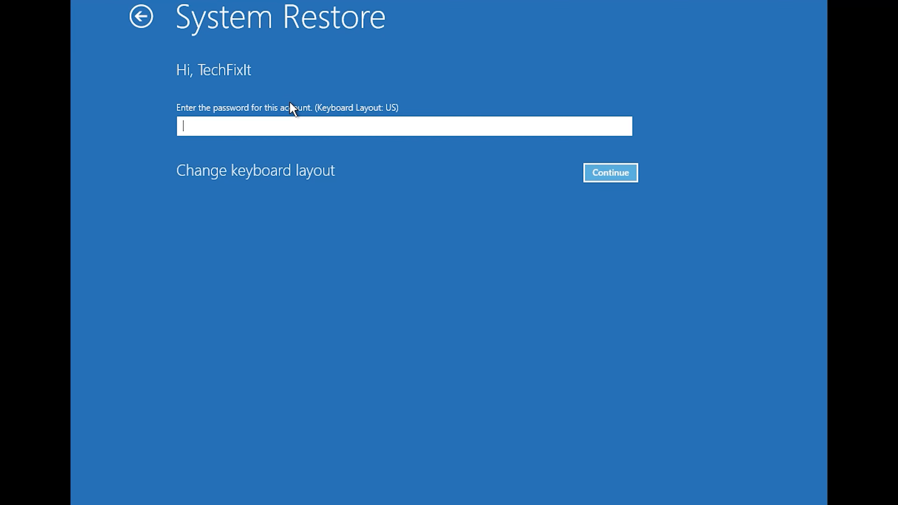
{"action": "mouse_move", "coordinate": [134, 148]}
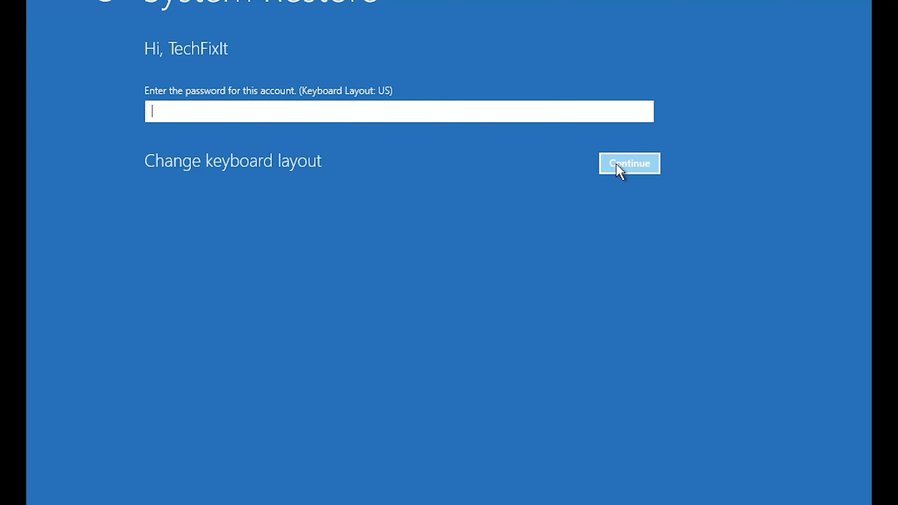
{"action": "left_click", "coordinate": [629, 164]}
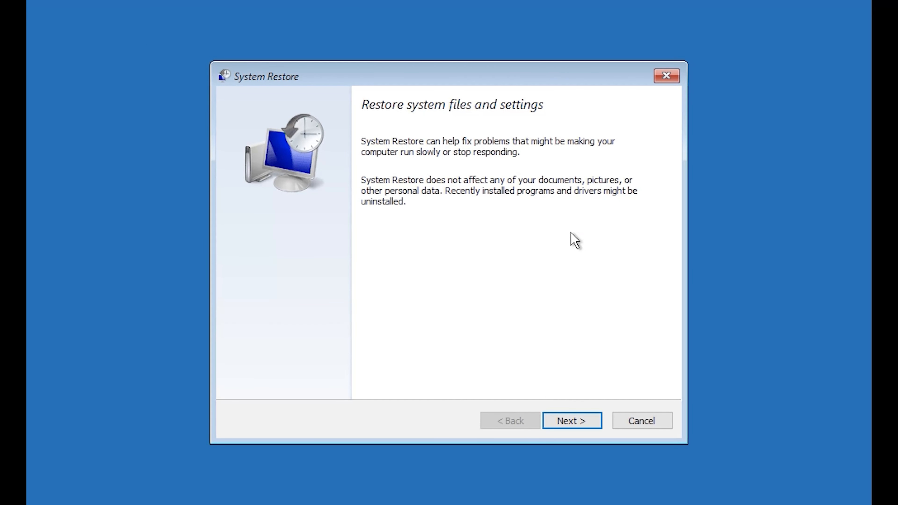
{"action": "mouse_move", "coordinate": [571, 420]}
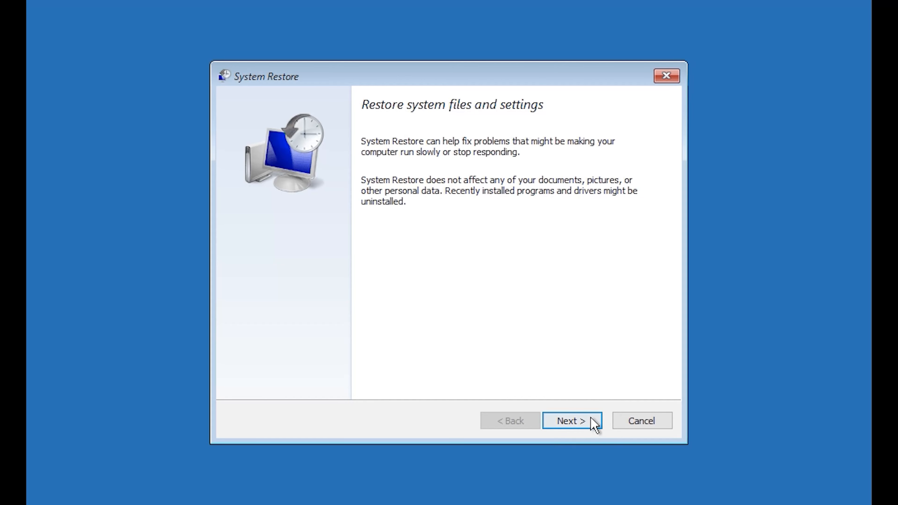
Select the 1/10/2020 12:21:42 AM restore point for Local Disk (C:) and finish the wizard
{"action": "left_click", "coordinate": [571, 420]}
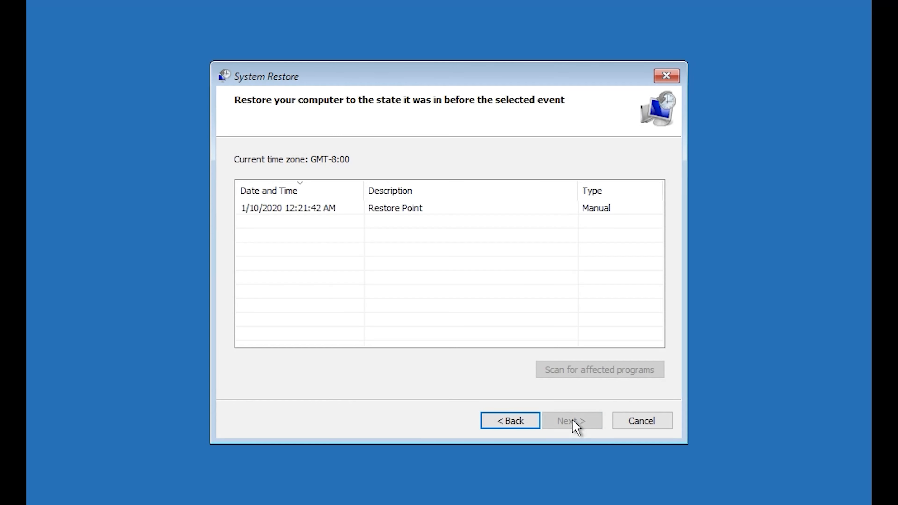
{"action": "mouse_move", "coordinate": [309, 230]}
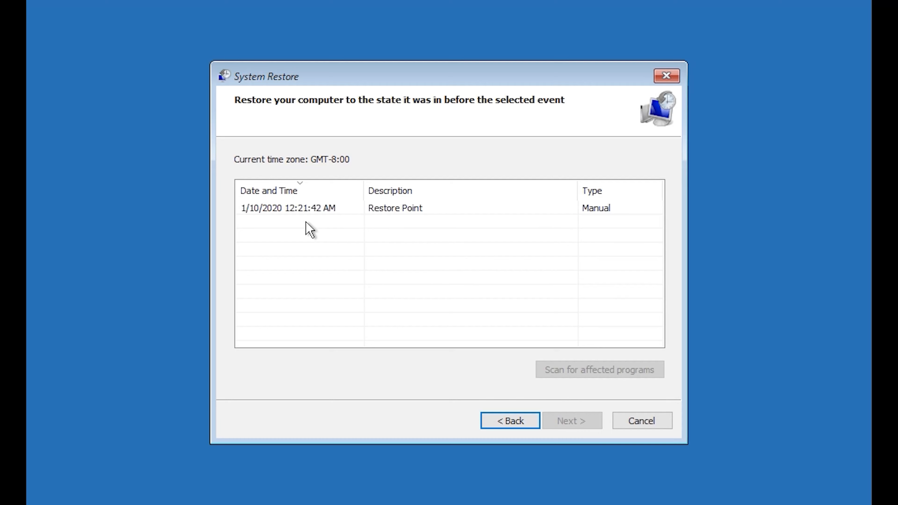
{"action": "left_click", "coordinate": [288, 208]}
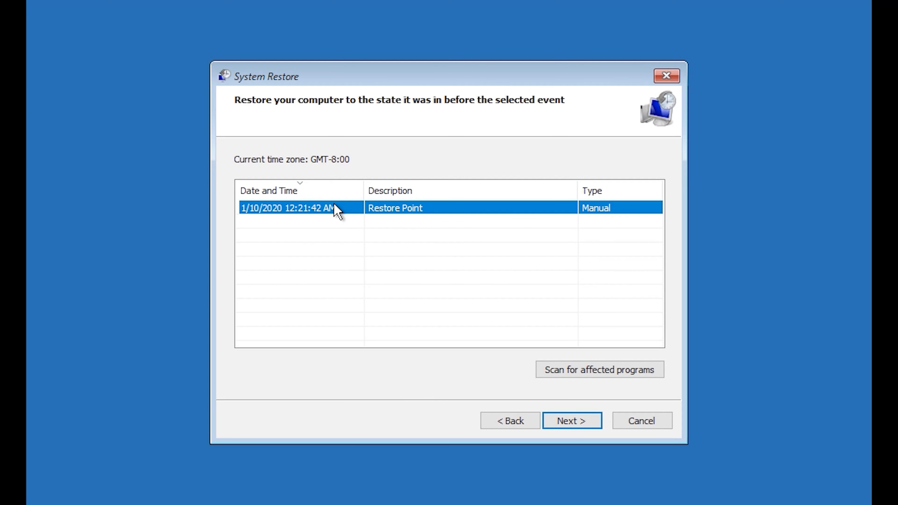
{"action": "mouse_move", "coordinate": [562, 245]}
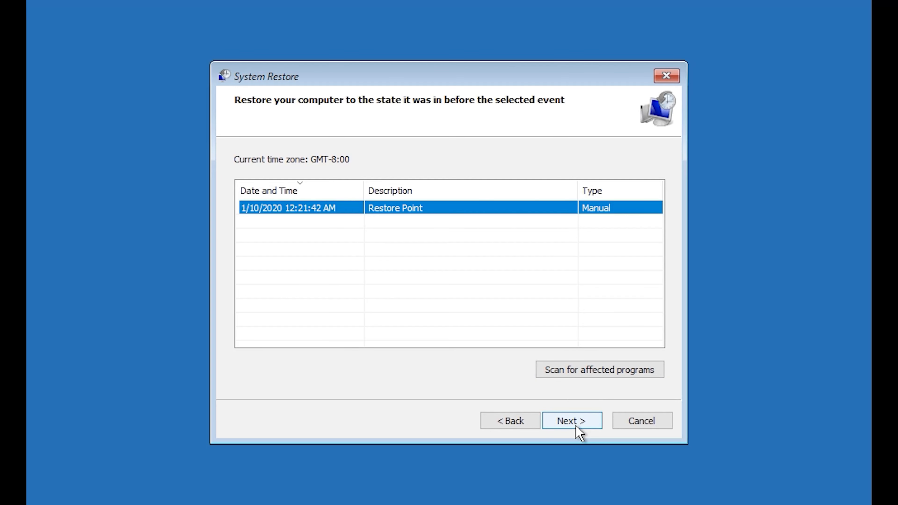
{"action": "left_click", "coordinate": [571, 420]}
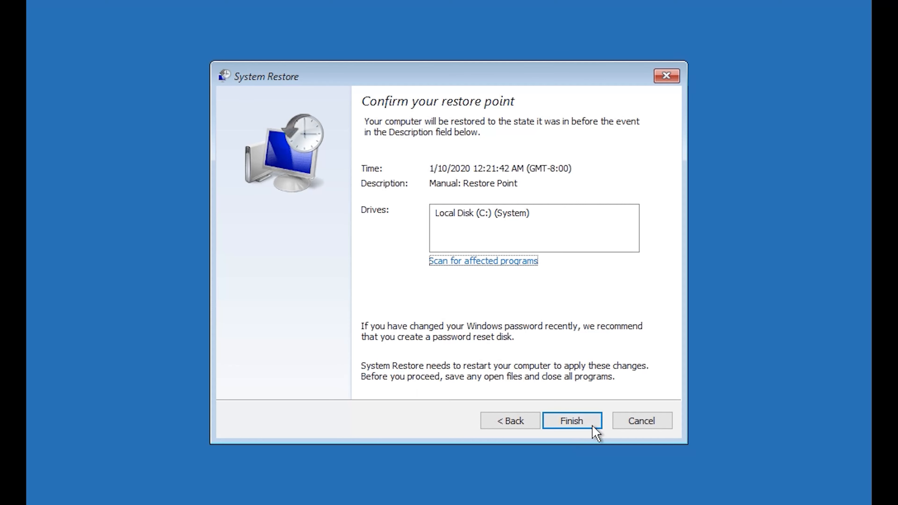
{"action": "mouse_move", "coordinate": [577, 434]}
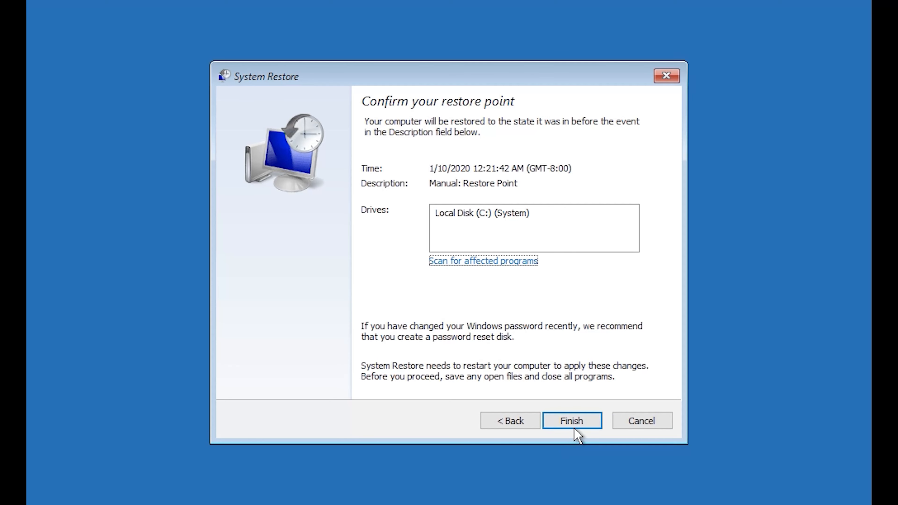
{"action": "left_click", "coordinate": [571, 421]}
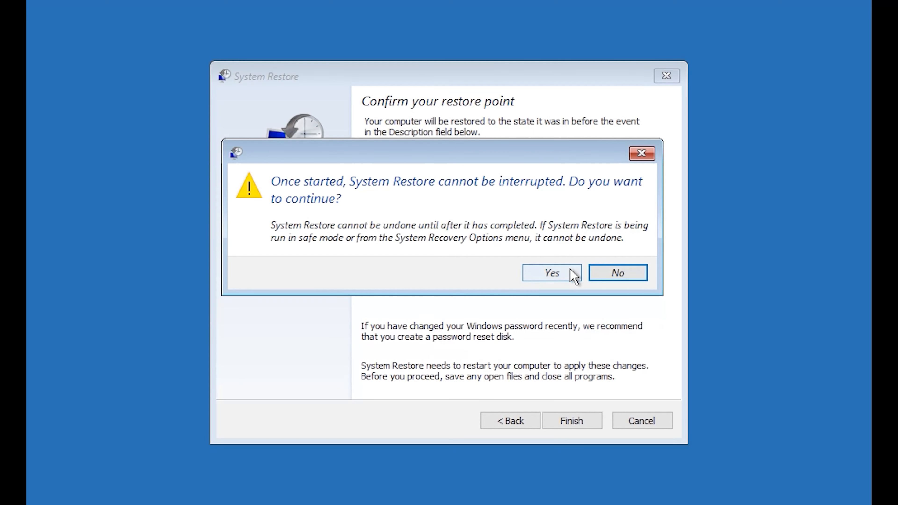
{"action": "mouse_move", "coordinate": [580, 289]}
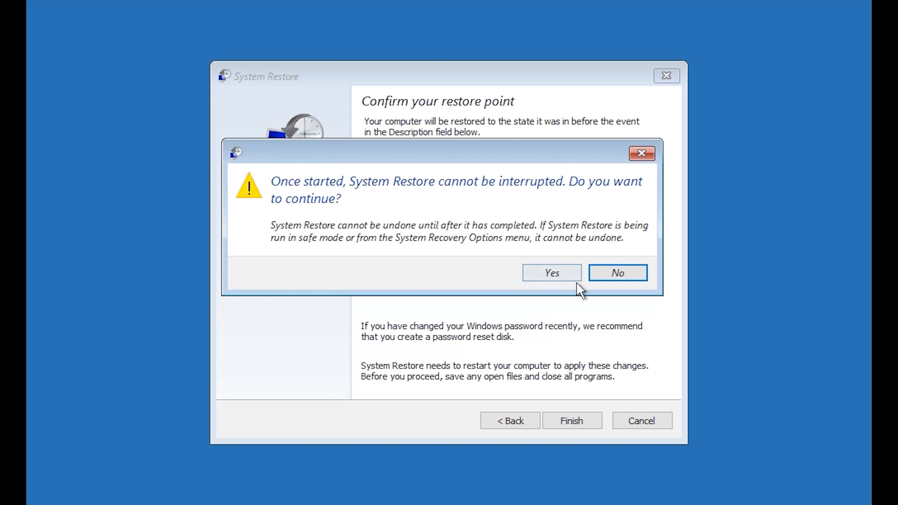
Confirm Yes on the uninterruptible-restore warning, then restart once the restore succeeds
{"action": "left_click", "coordinate": [550, 273]}
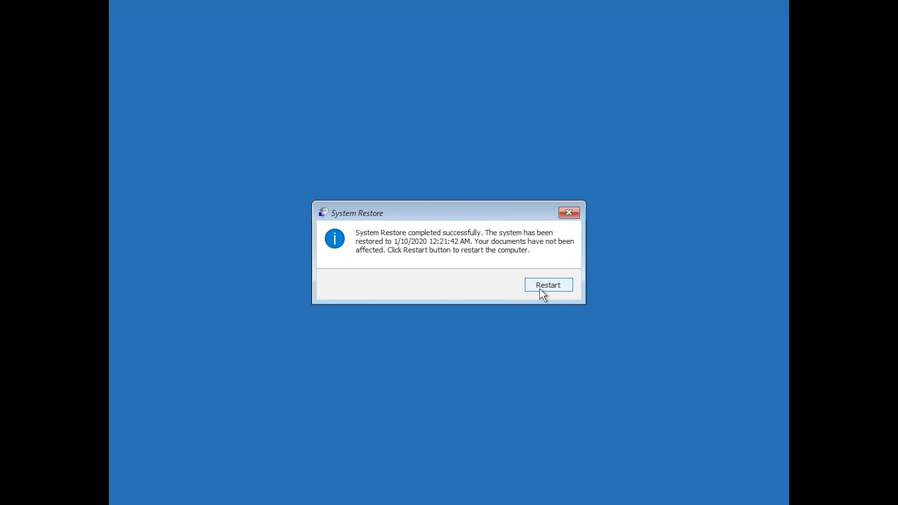
{"action": "left_click", "coordinate": [548, 284]}
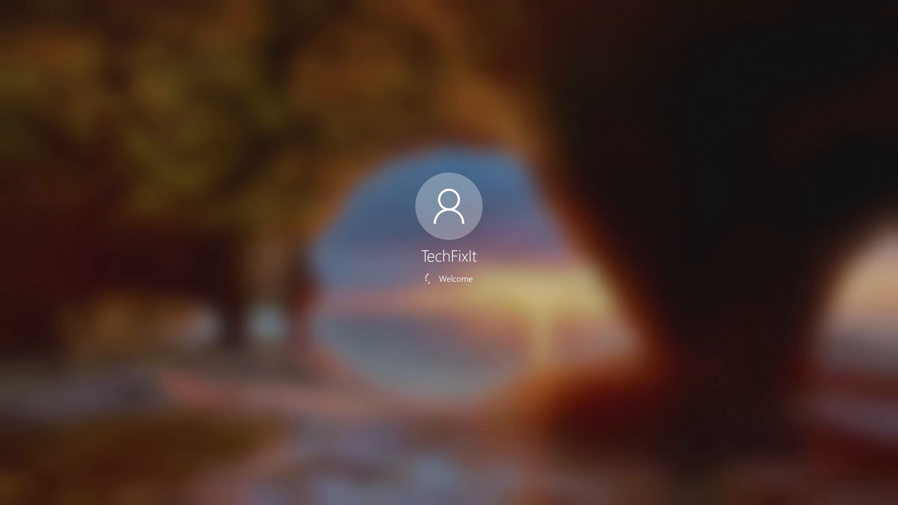